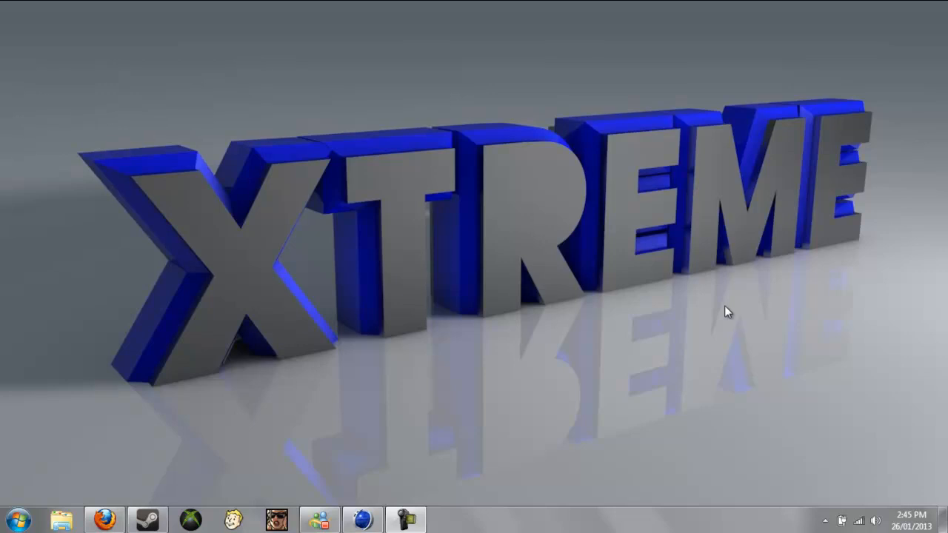
mouse_move(665, 348)
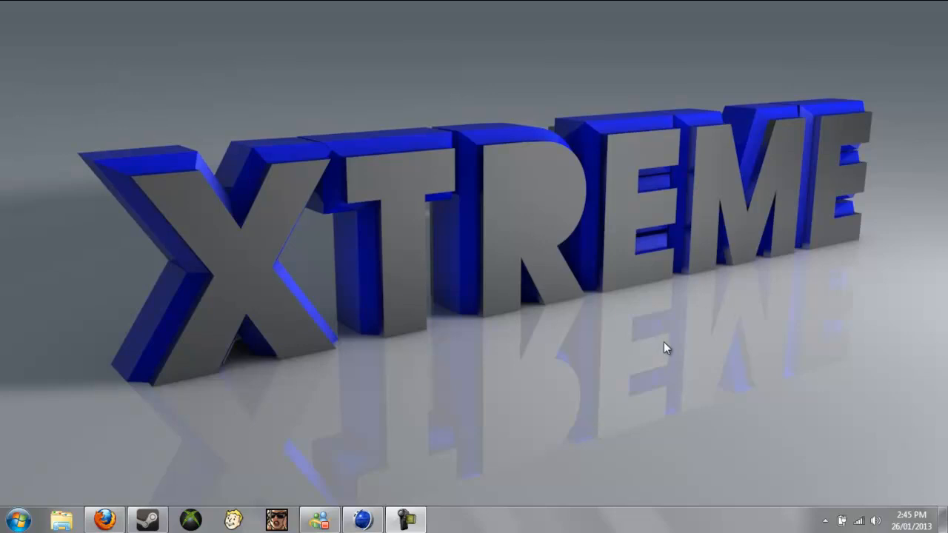
mouse_move(586, 82)
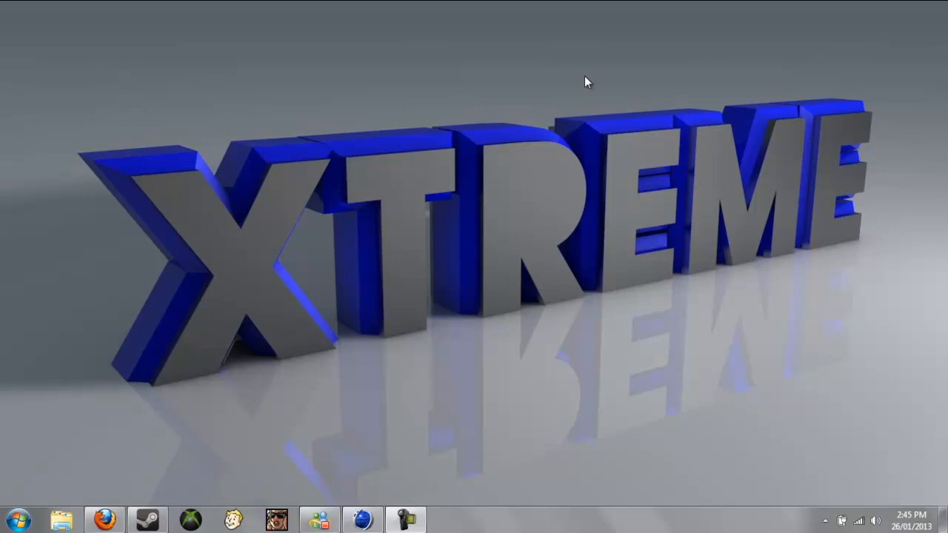
mouse_move(81, 388)
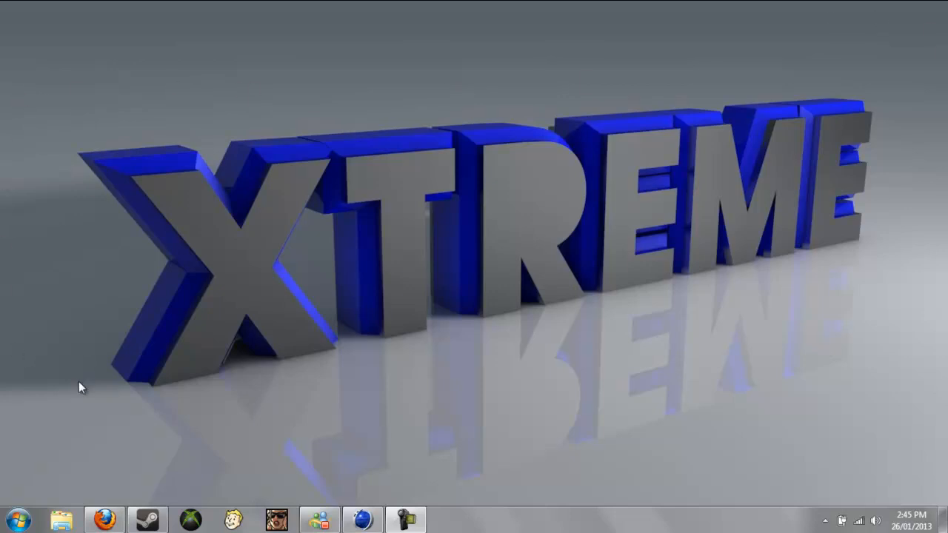
mouse_move(210, 124)
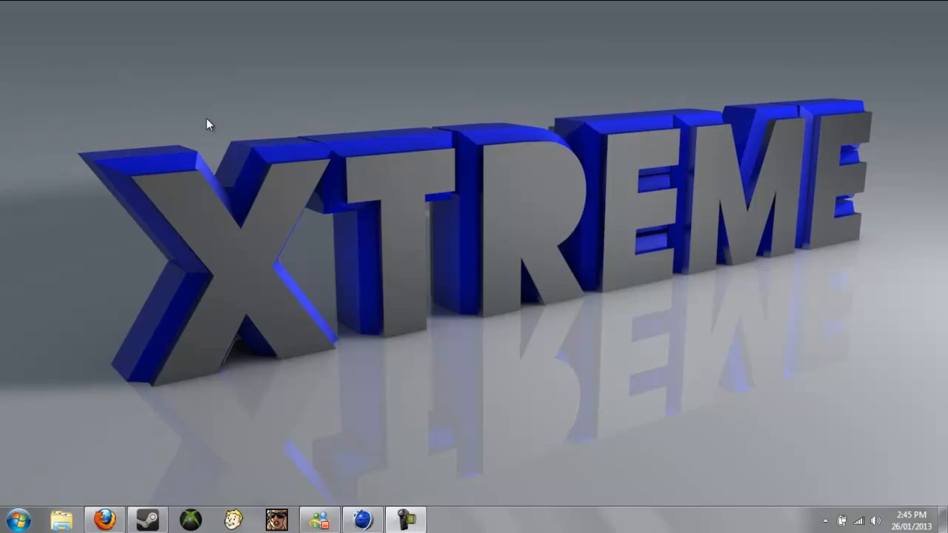
mouse_move(684, 82)
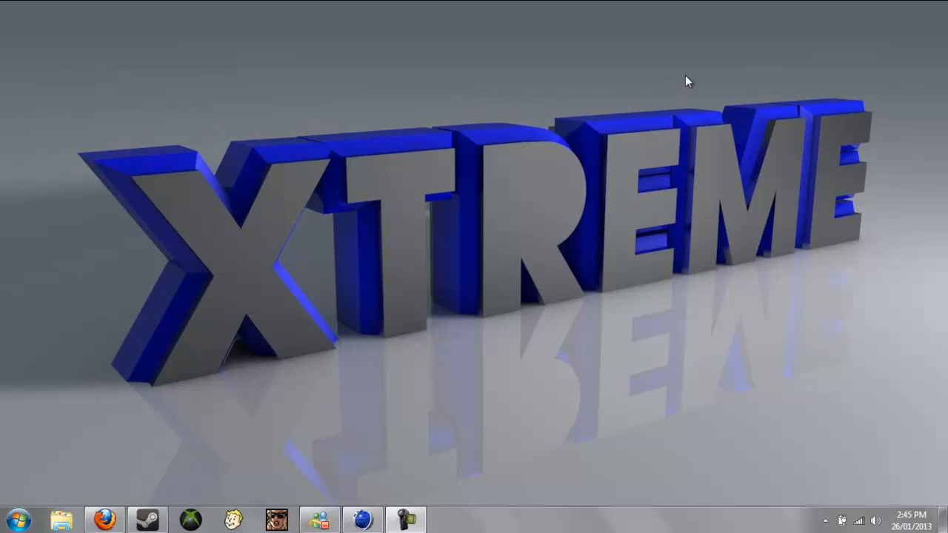
mouse_move(385, 471)
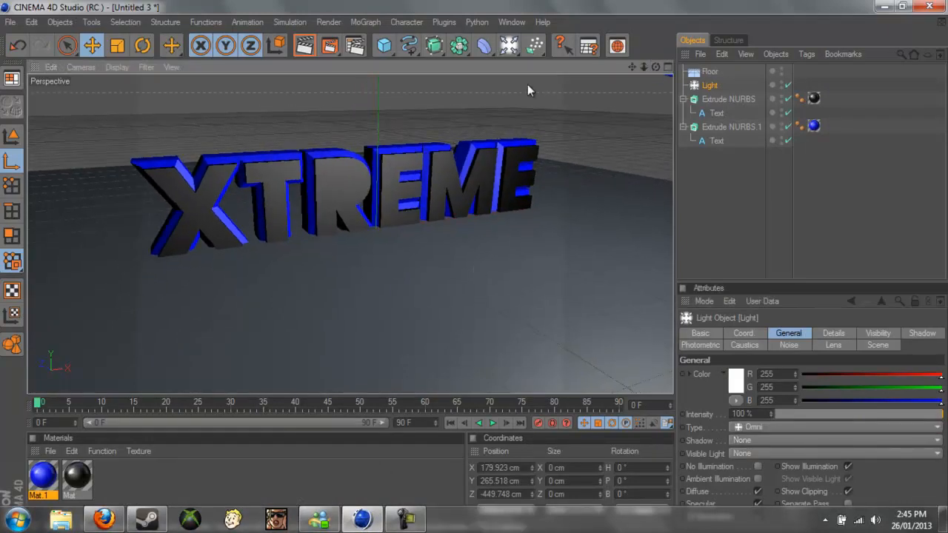
Step: Create a new, empty untitled document via File > New
click(11, 22)
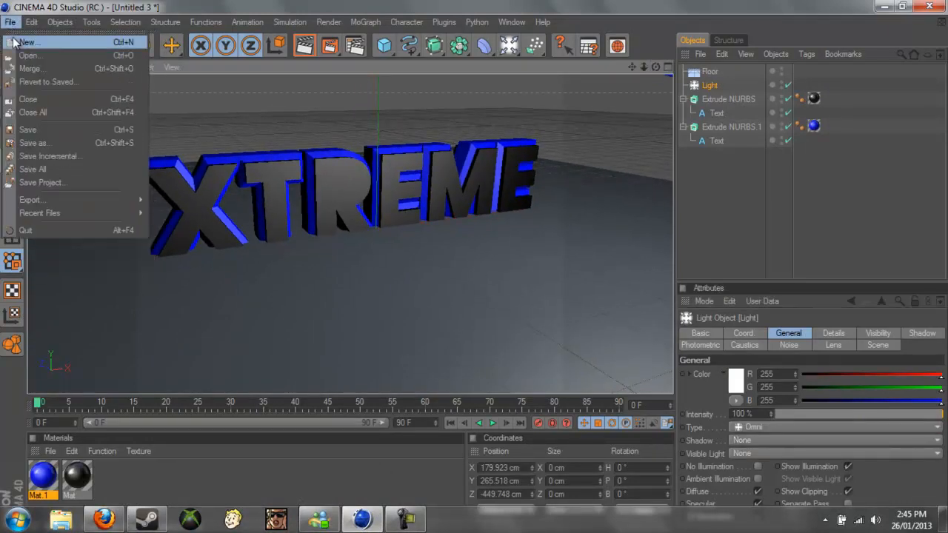
click(29, 41)
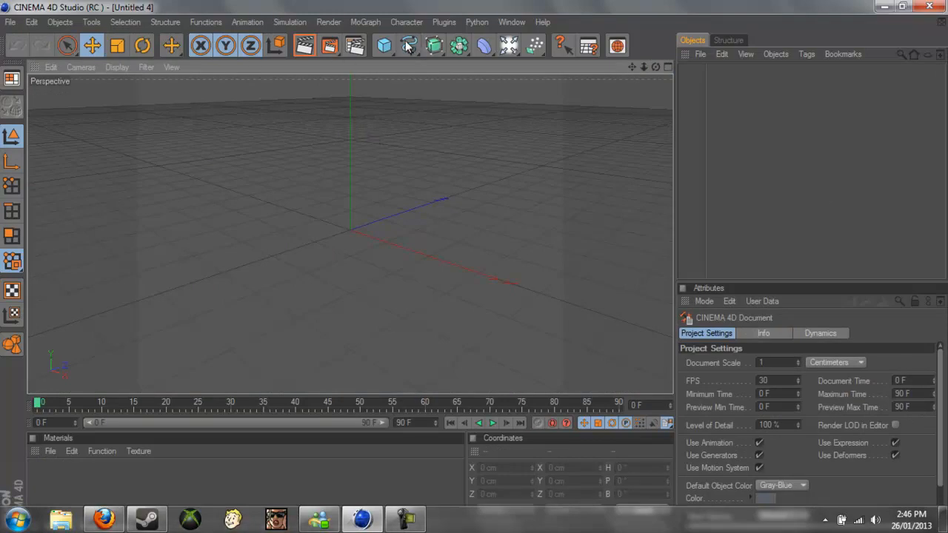
Step: Add a Text spline reading 'Xtreme', choose a bold display font and widen horizontal spacing to 27 cm
click(407, 45)
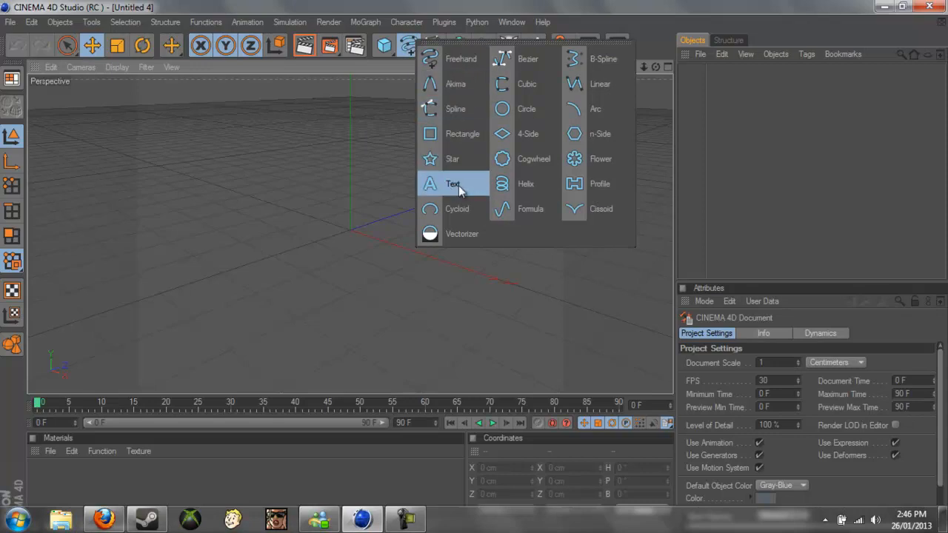
click(453, 183)
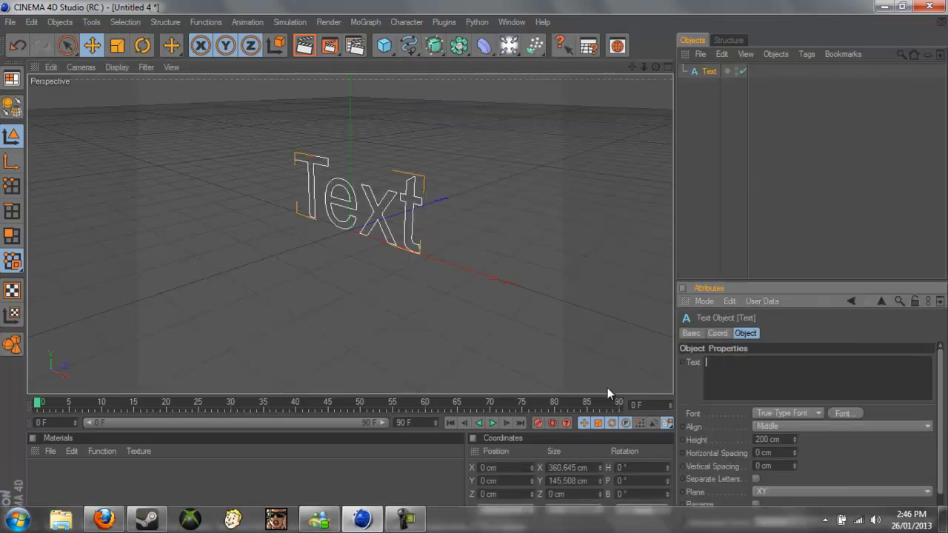
text(Xtreme\)
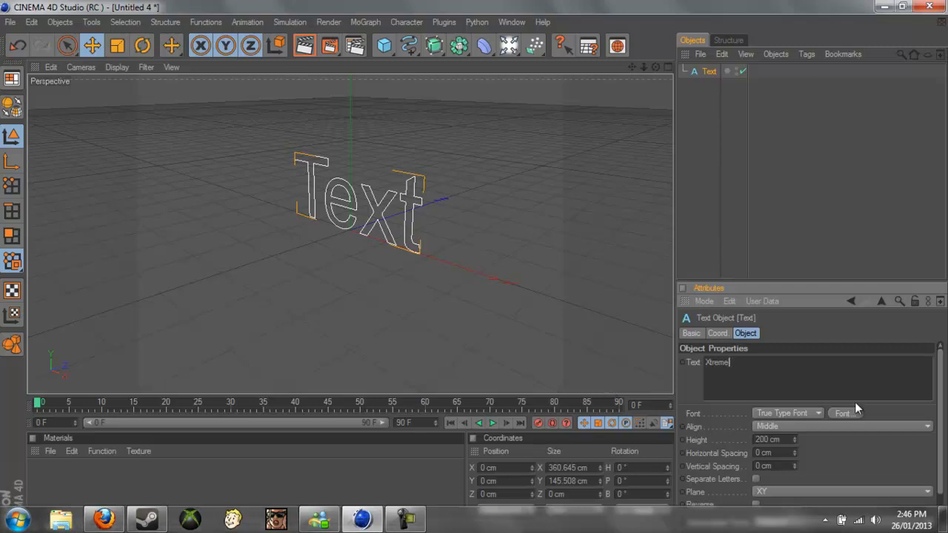
click(842, 413)
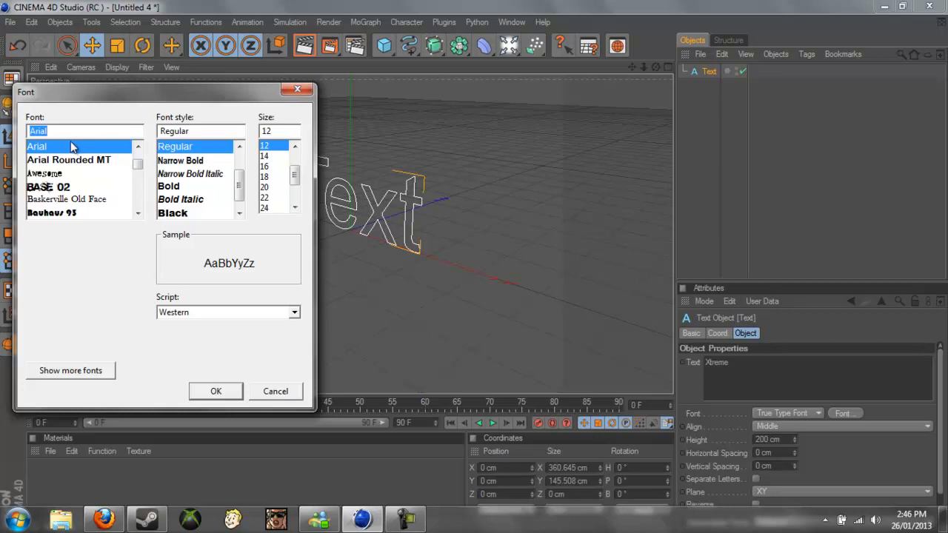
text(Re)
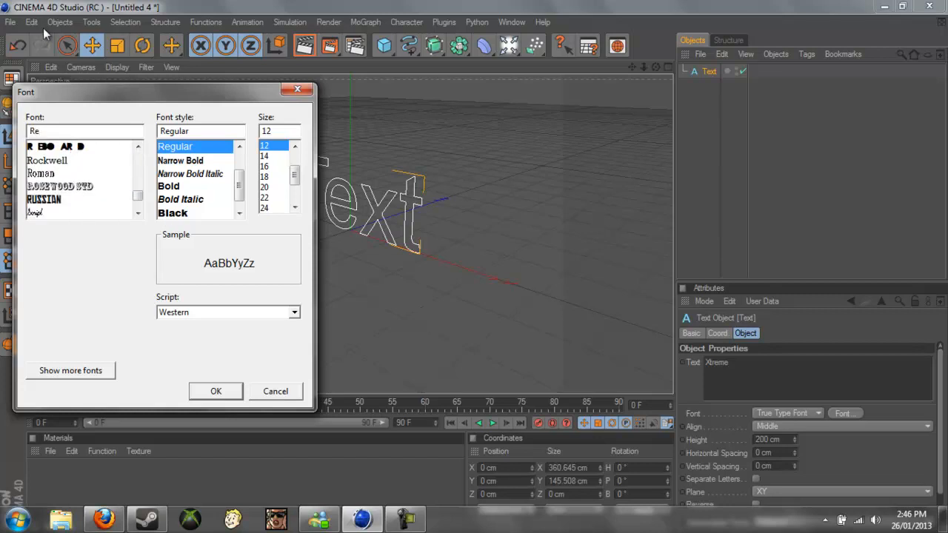
click(216, 391)
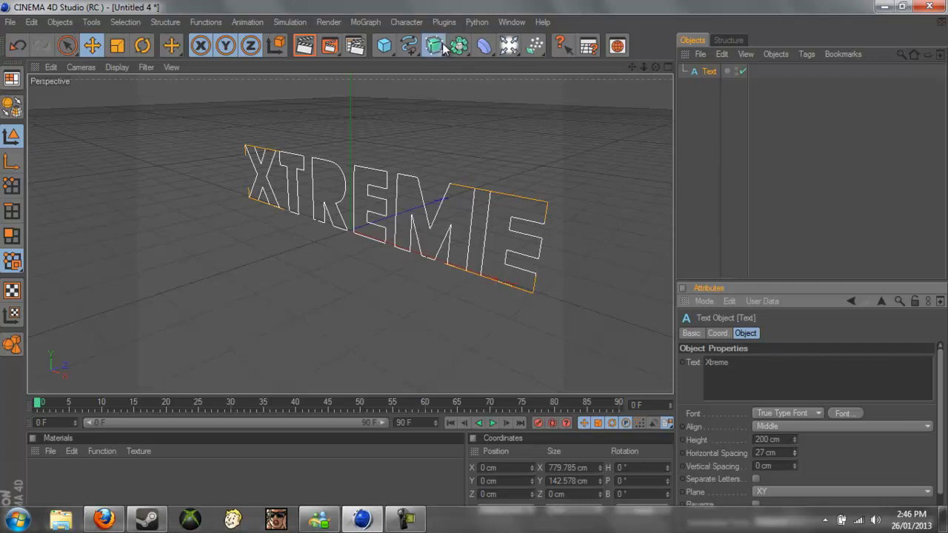
Step: Place the text inside an Extrude NURBS and set its Movement Z depth to 80 cm
click(434, 46)
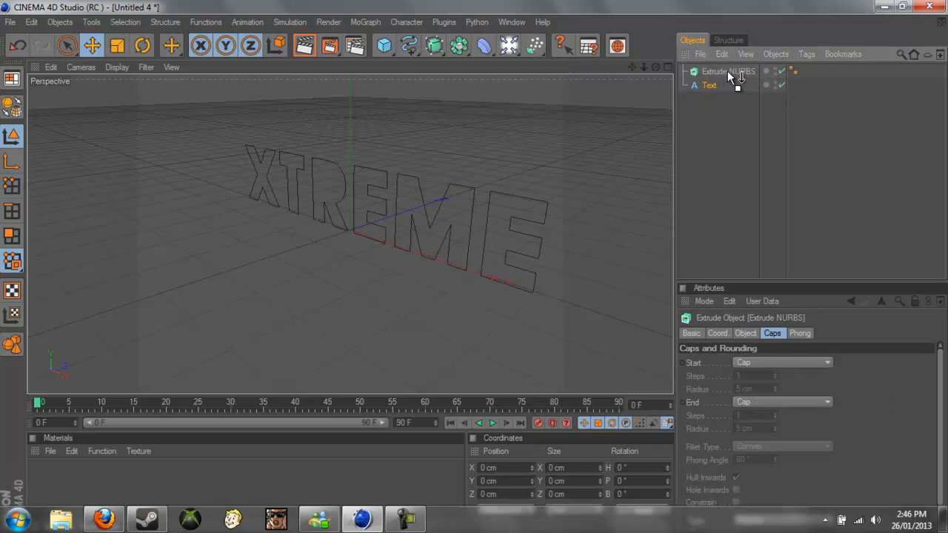
click(708, 85)
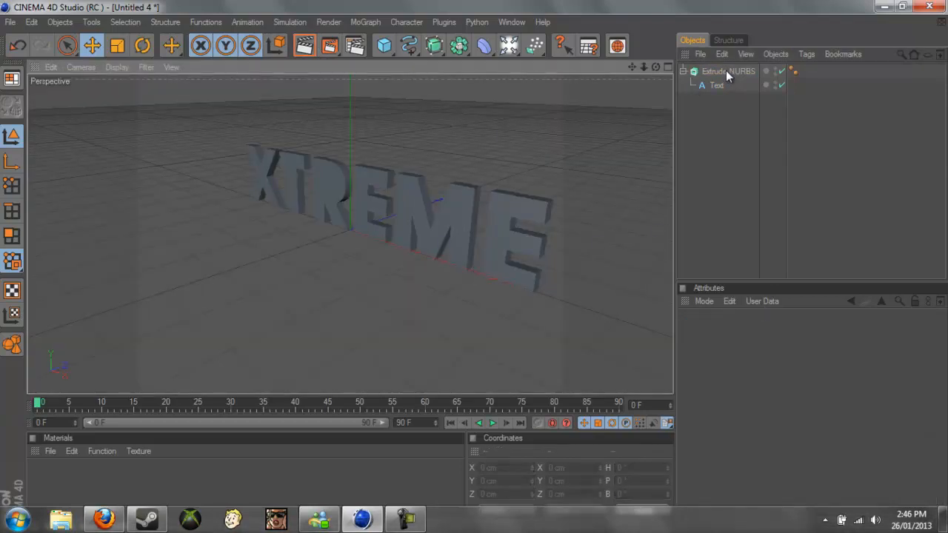
click(729, 71)
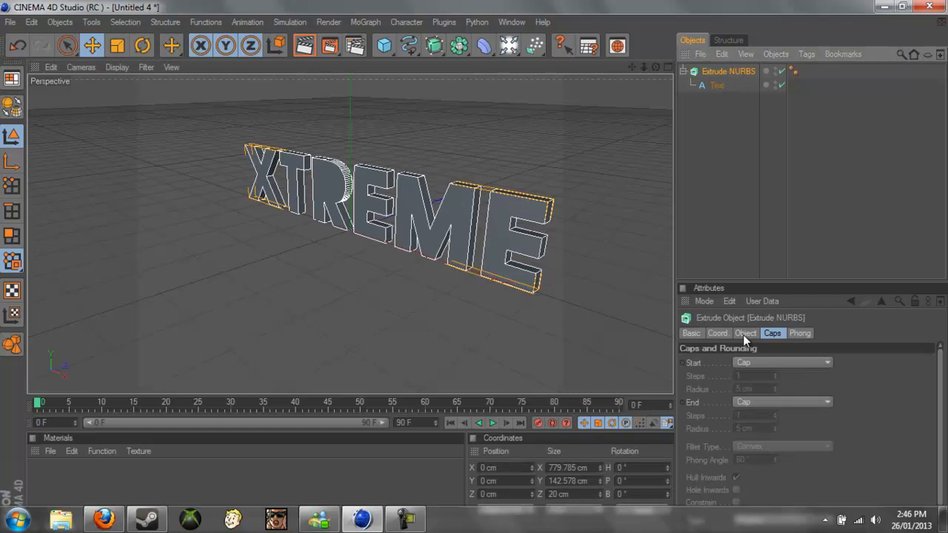
click(745, 333)
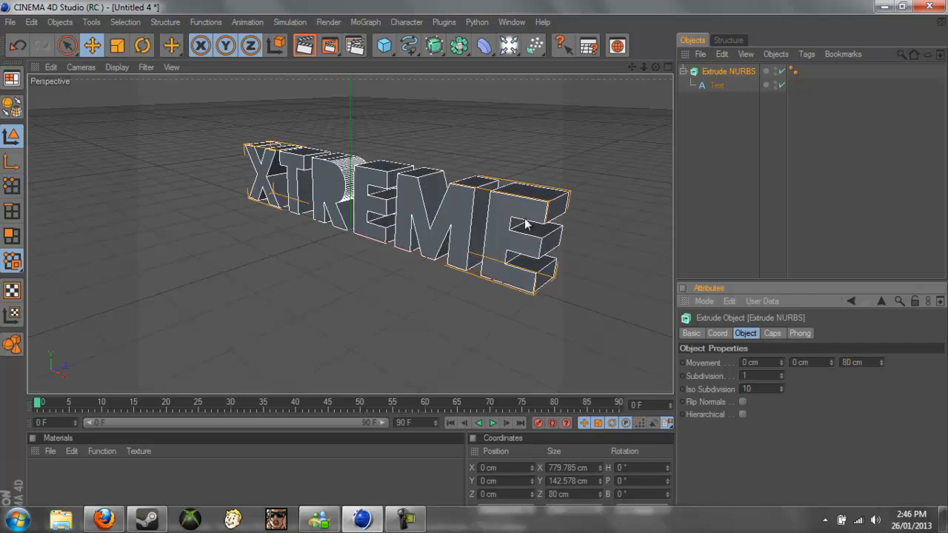
mouse_move(673, 118)
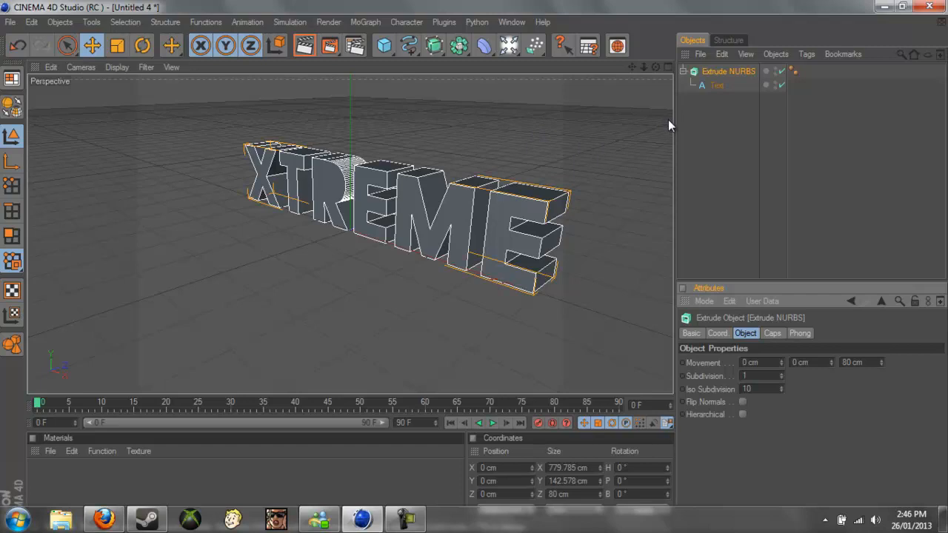
mouse_move(738, 123)
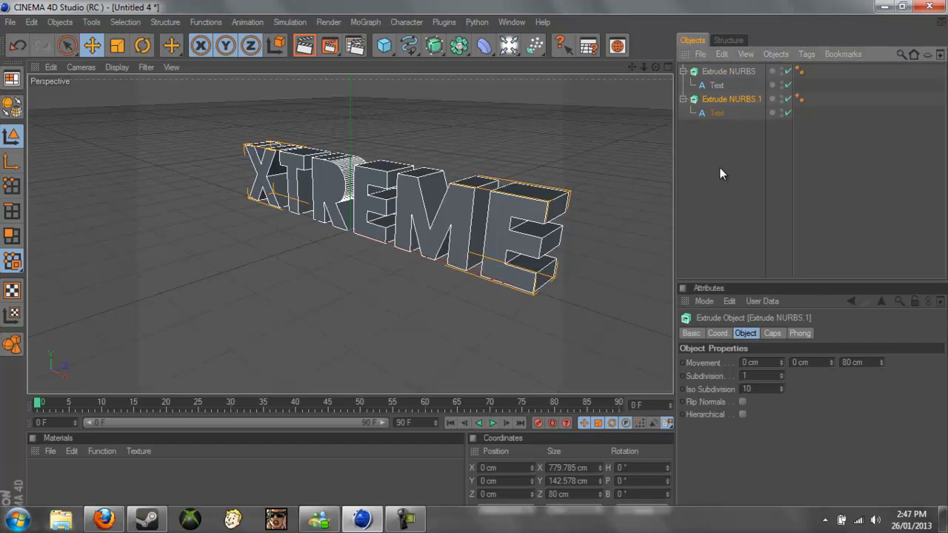
mouse_move(850, 342)
text(40)
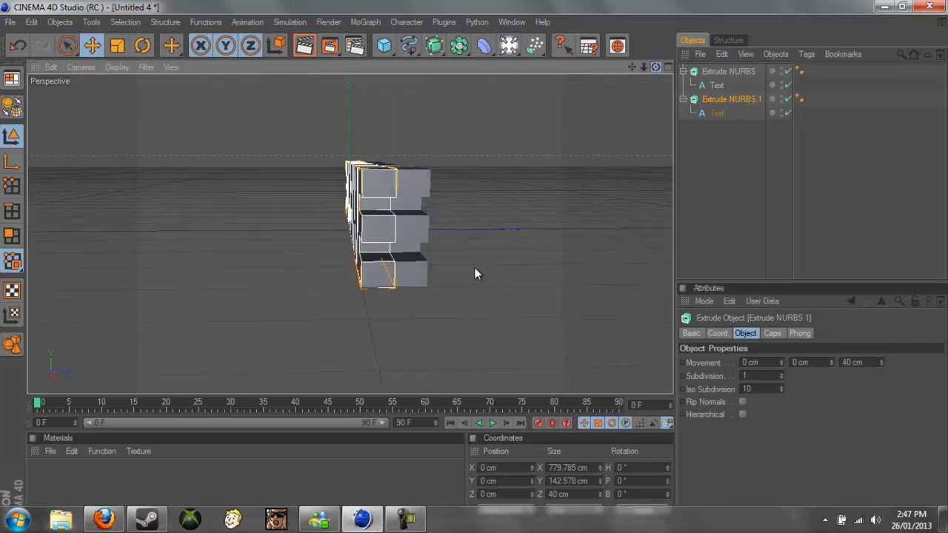
Step: Make the copied extrusion 40 cm deep and move it to P.Z 19 cm
drag(474, 274, 474, 266)
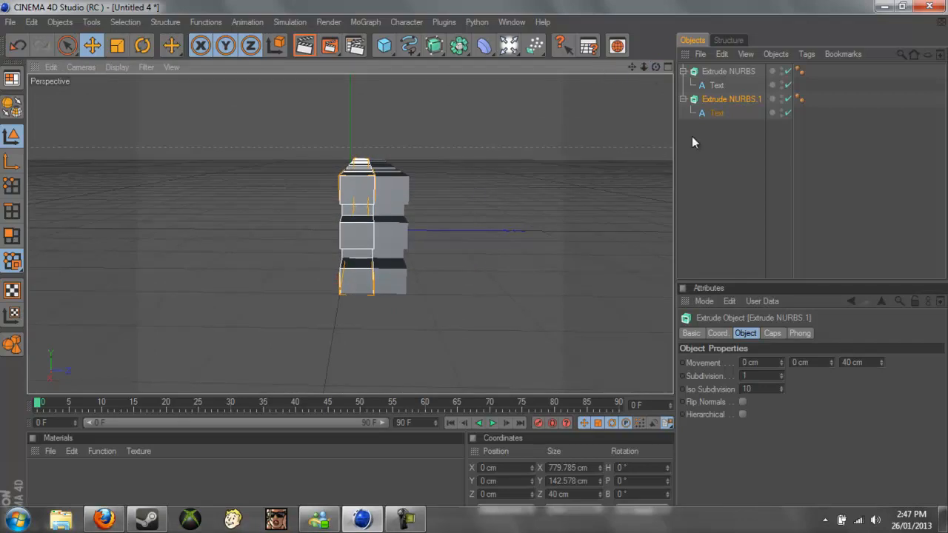
mouse_move(373, 132)
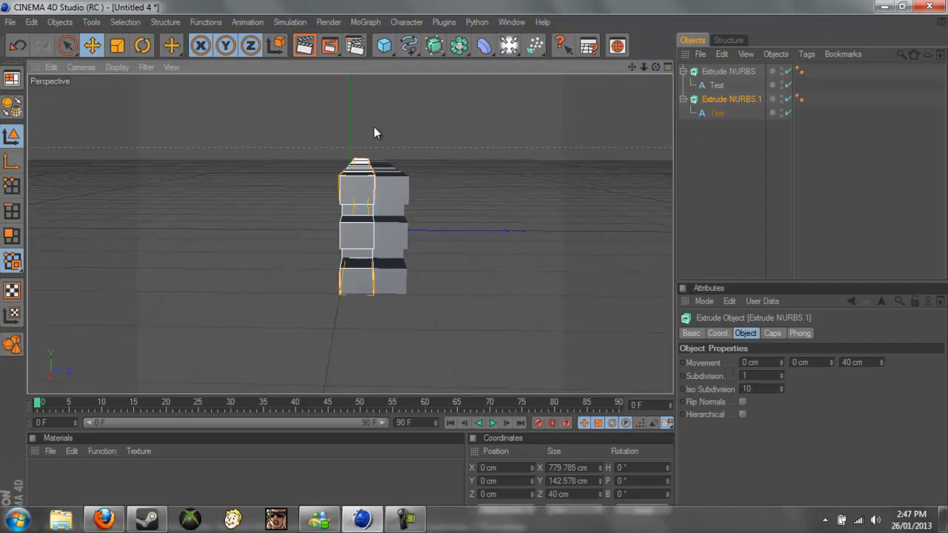
mouse_move(788, 311)
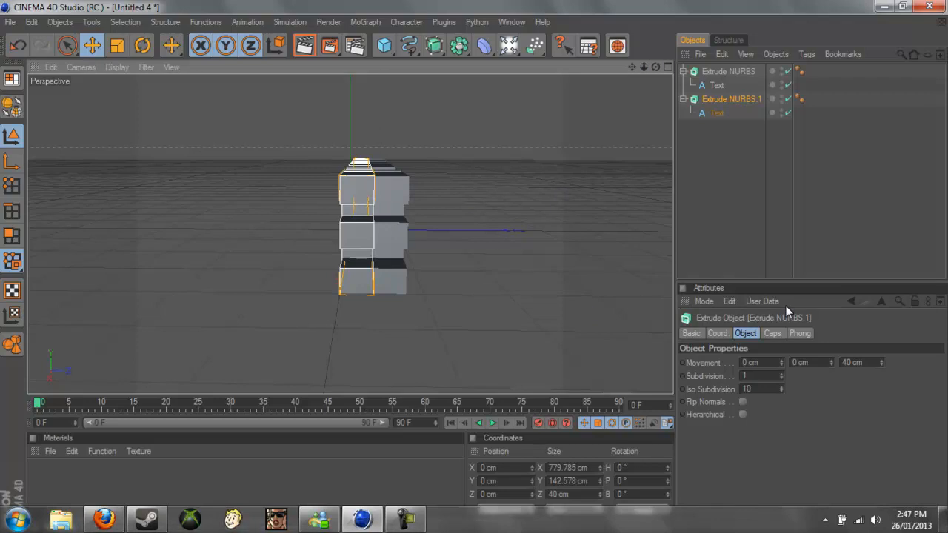
click(717, 332)
text(19)
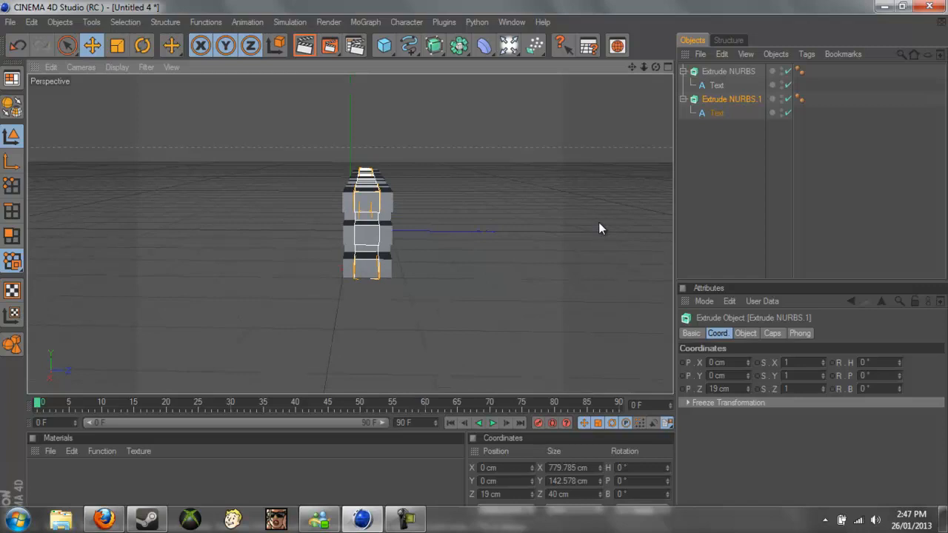
mouse_move(748, 388)
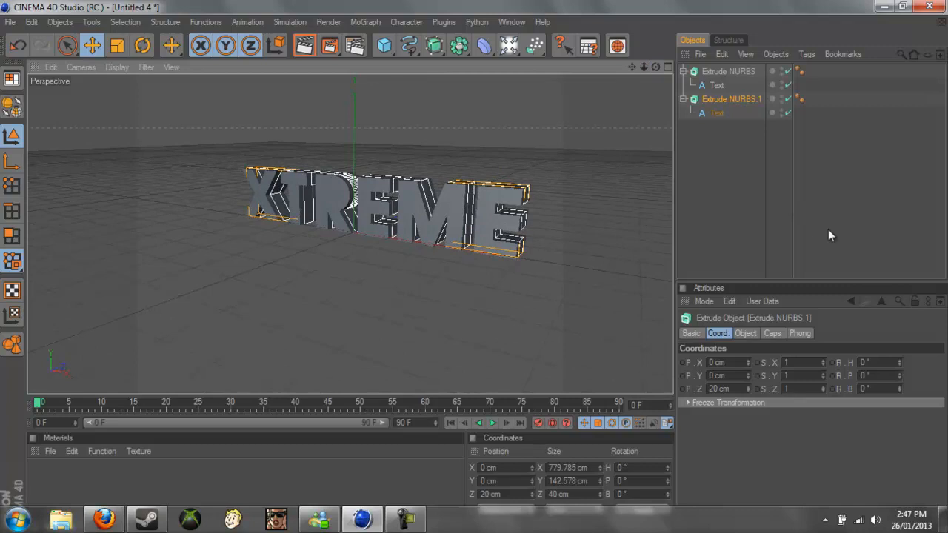
Step: Set Start and End caps of Extrude NURBS 1 to Fillet Cap with 10 cm radius
click(773, 332)
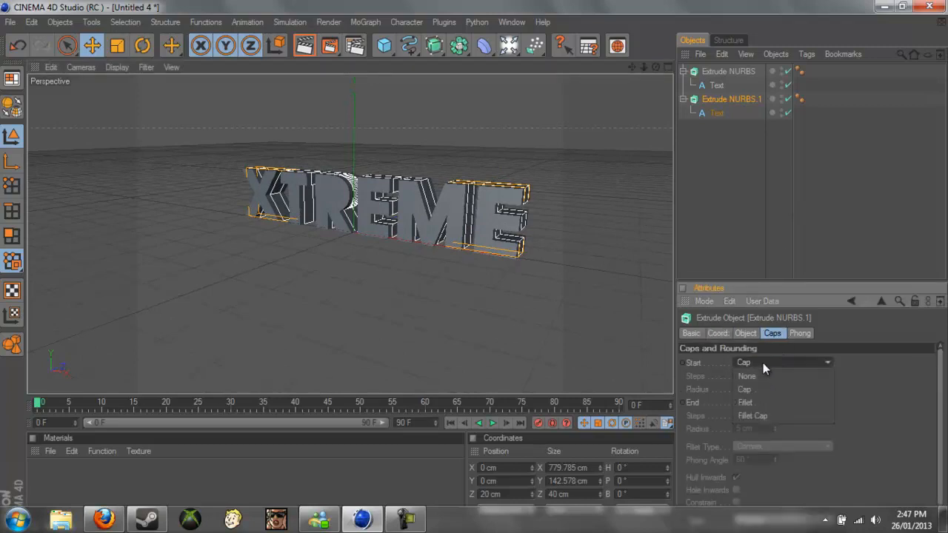
click(752, 454)
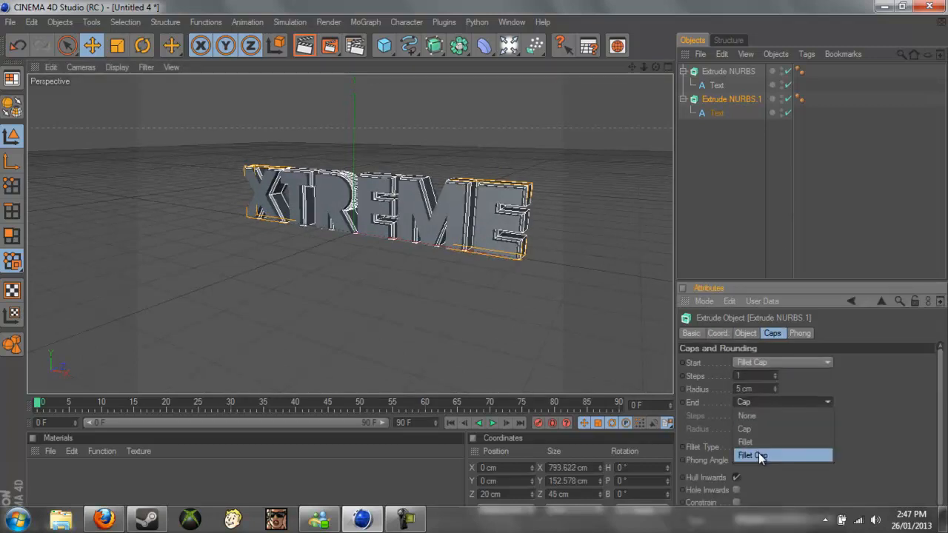
click(753, 456)
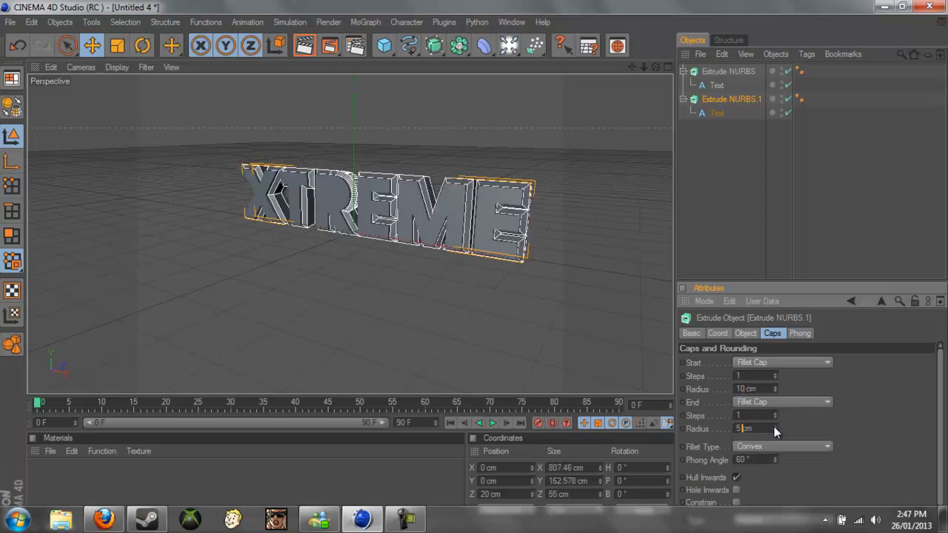
text(10)
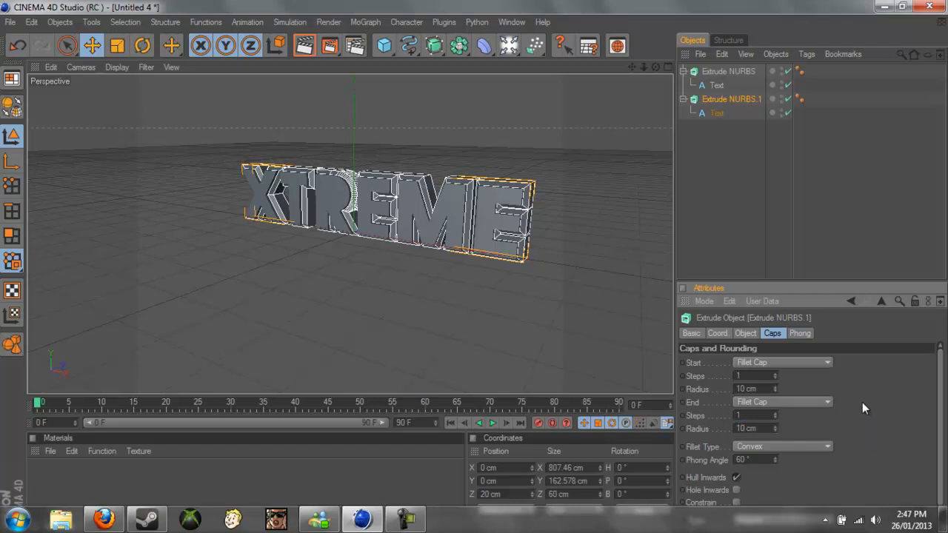
mouse_move(82, 506)
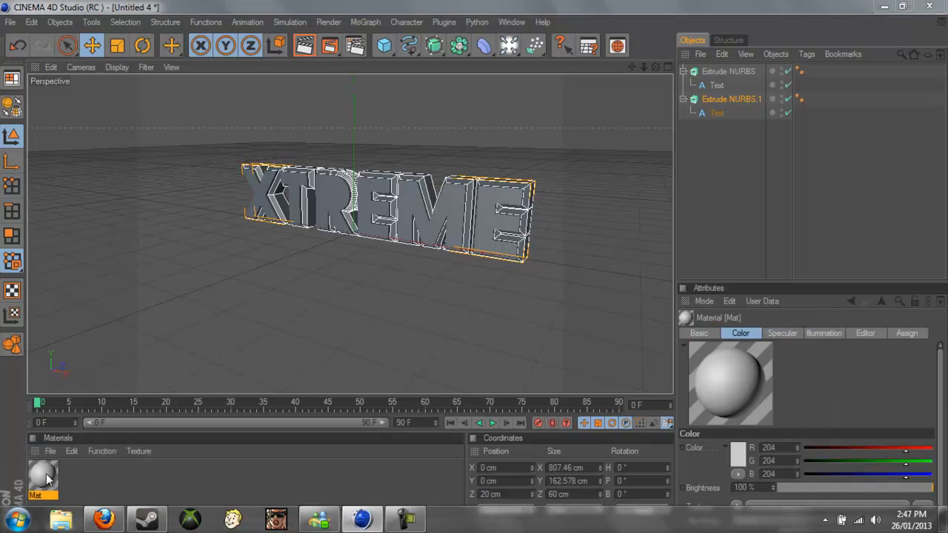
Step: Give the first material a near-black colour and a Fresnel-textured reflection with 20% blurriness
double_click(42, 477)
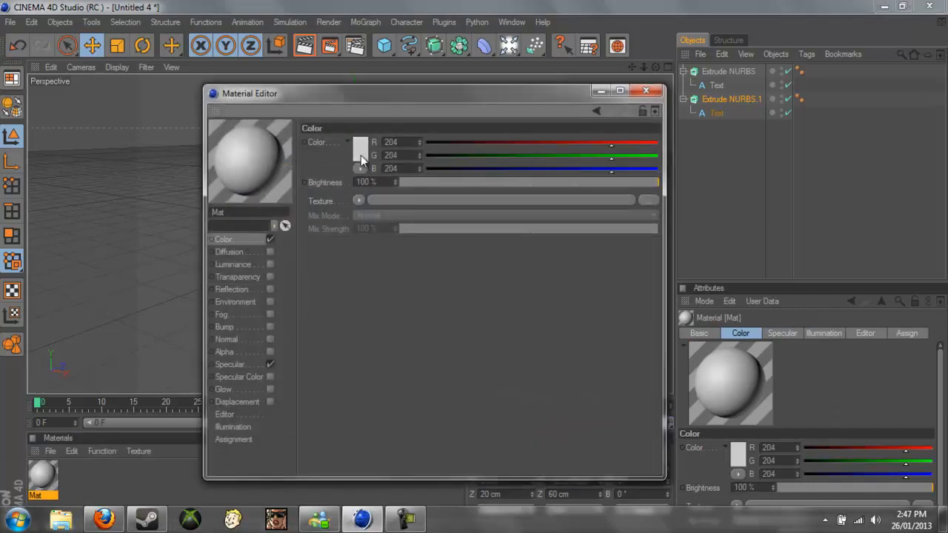
click(358, 156)
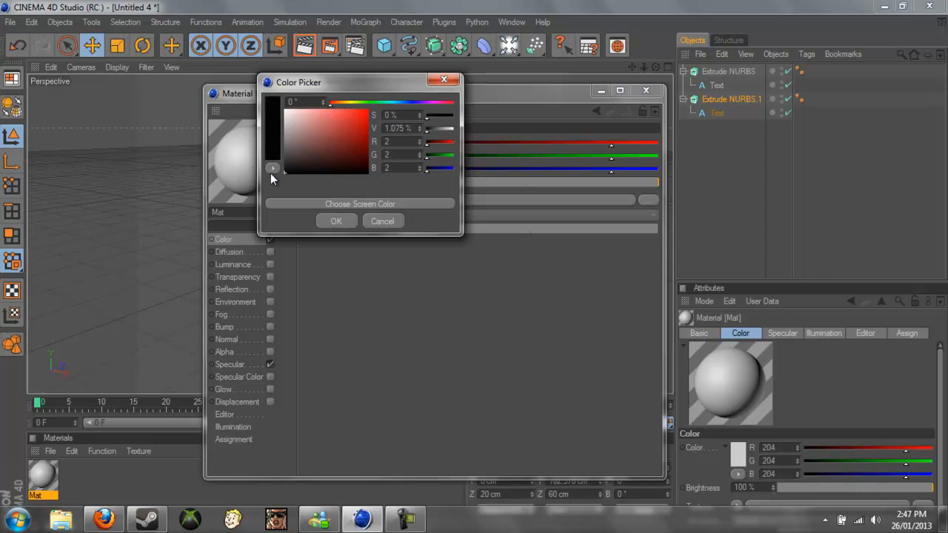
click(335, 220)
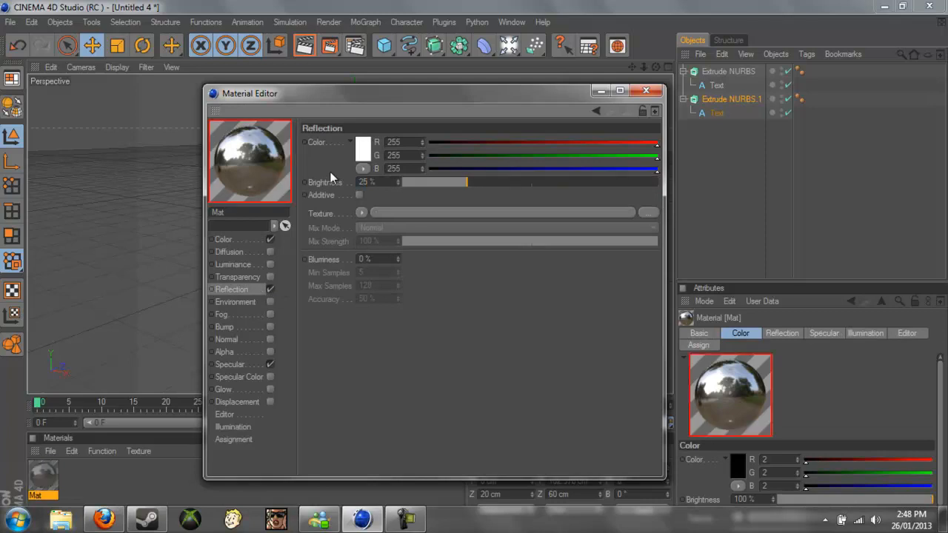
click(362, 213)
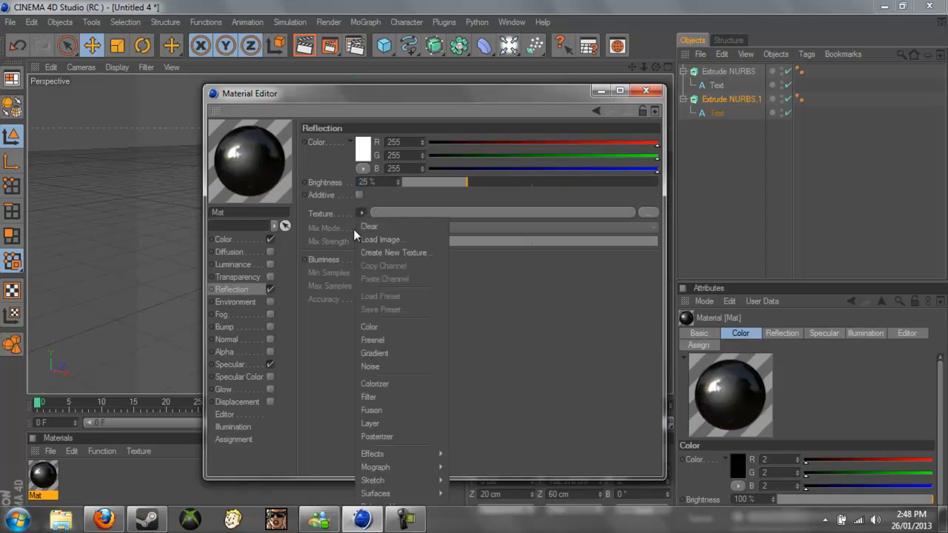
click(373, 339)
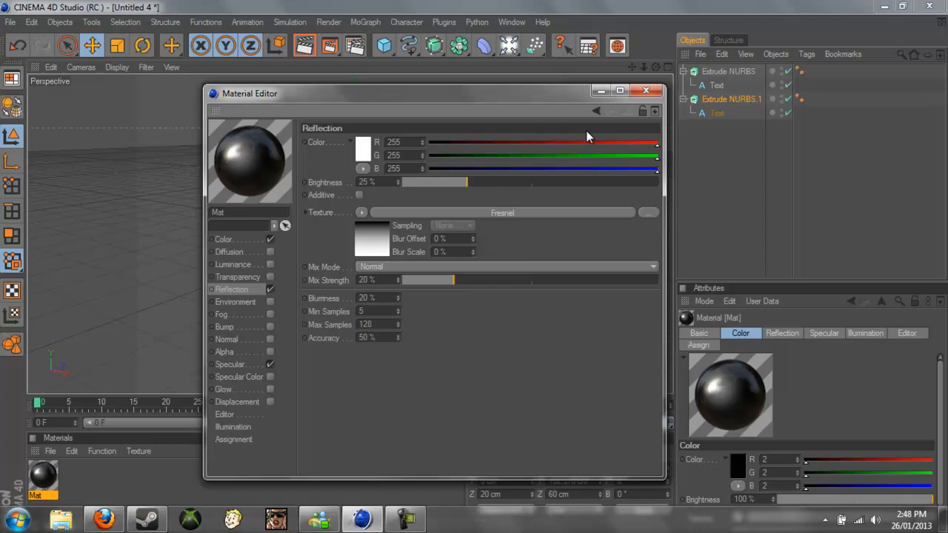
click(646, 91)
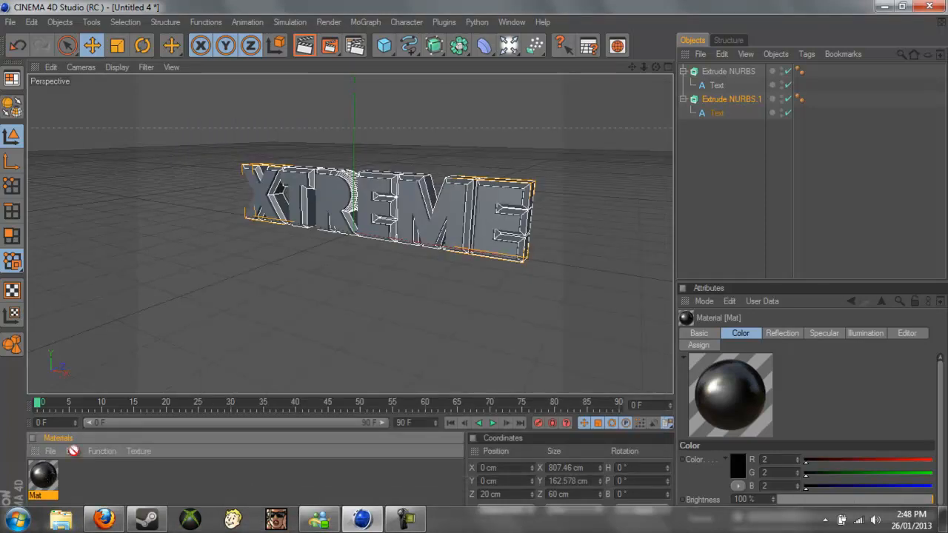
mouse_move(412, 204)
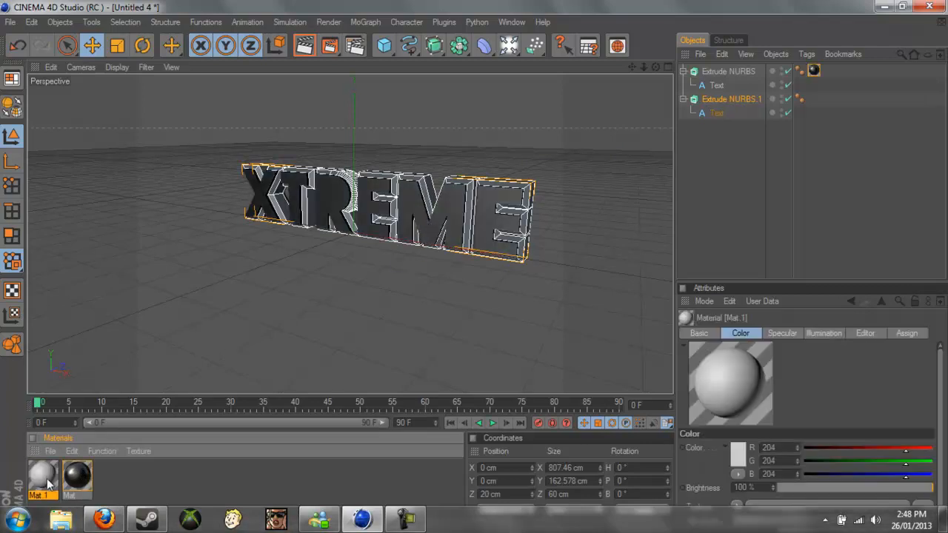
Step: Set Mat.1 to pure blue (0,0,255) with a Fresnel reflection at 20% mix strength
double_click(41, 476)
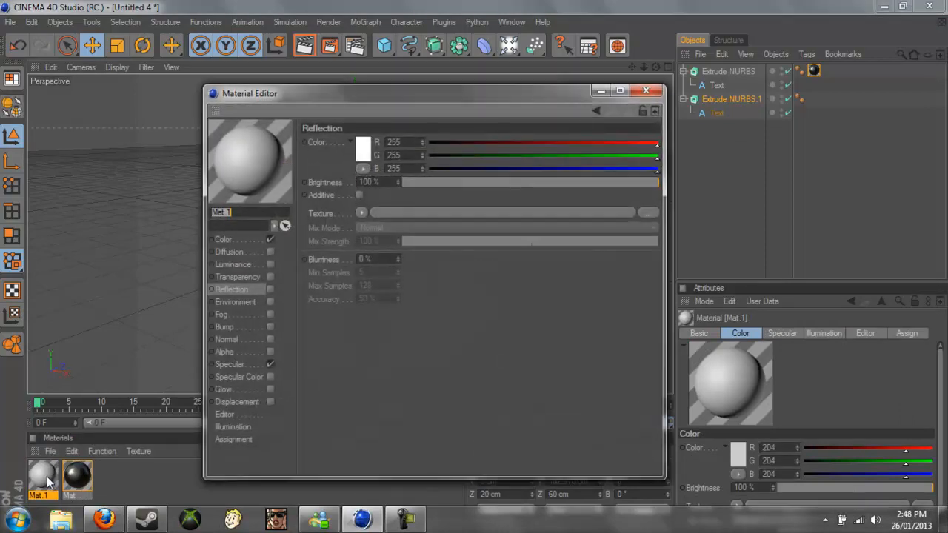
click(224, 239)
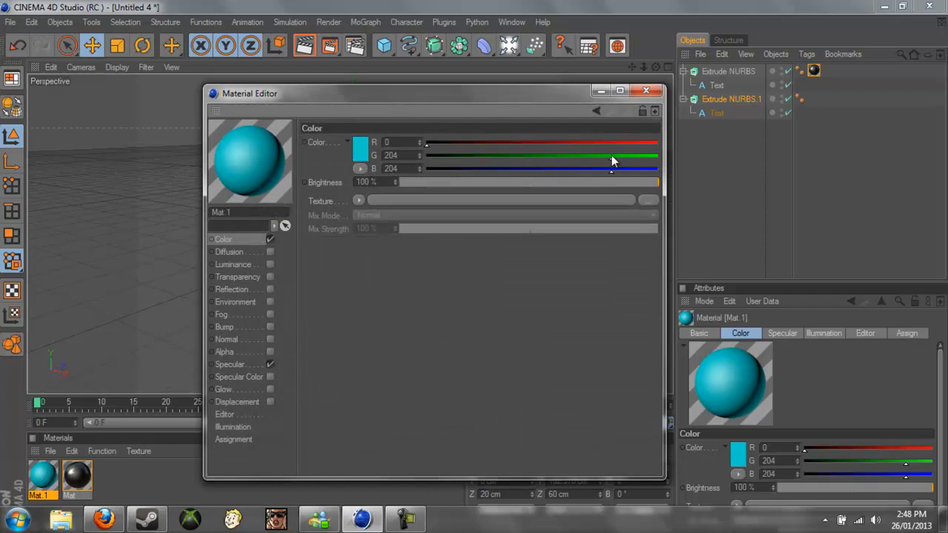
drag(610, 169, 659, 169)
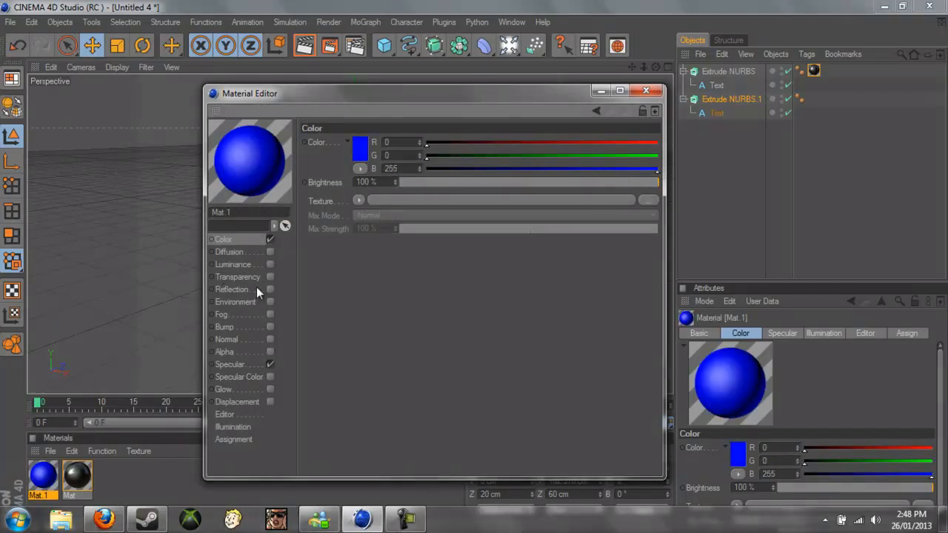
click(232, 289)
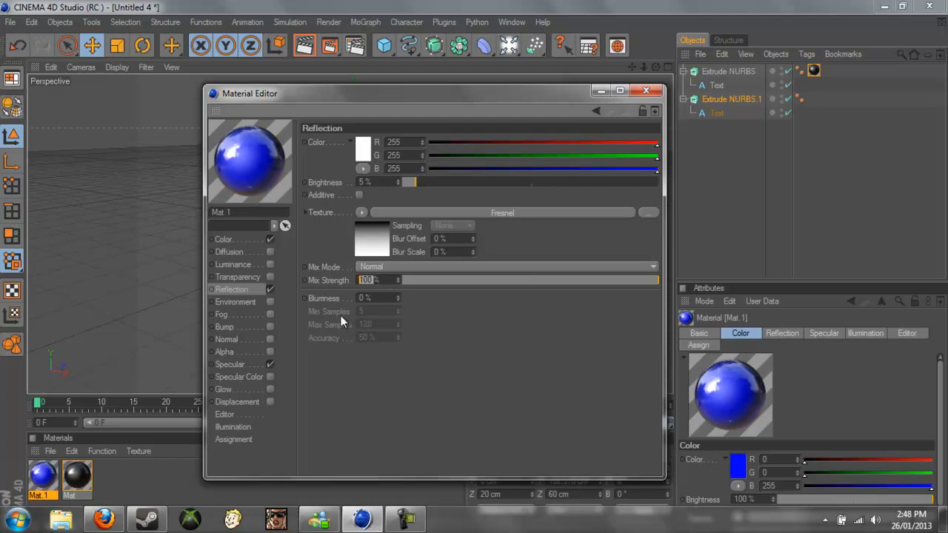
drag(655, 279, 456, 280)
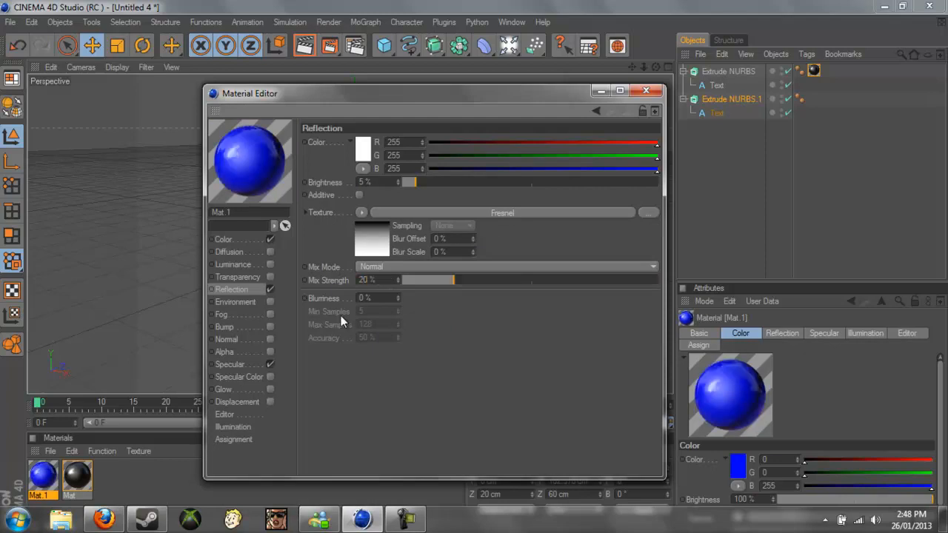
click(646, 90)
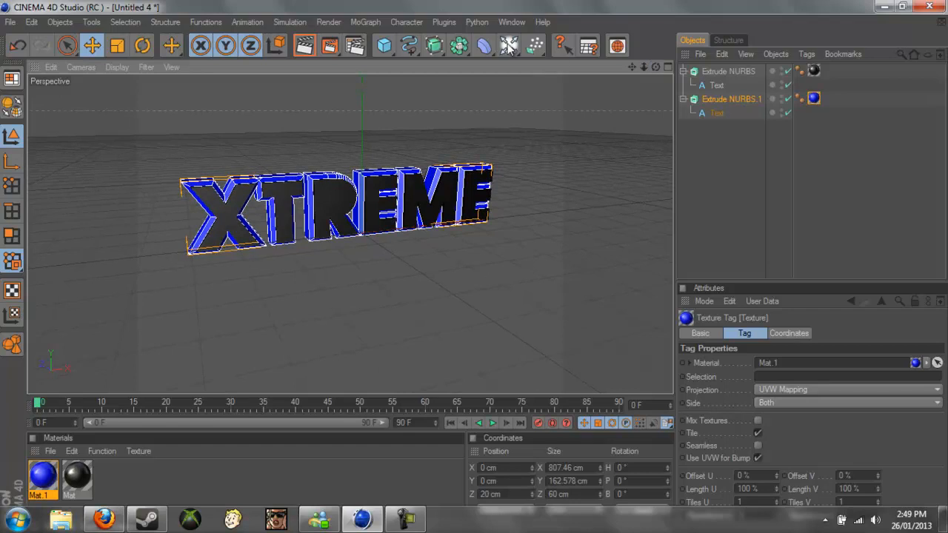
Step: Add a floor and a light, moving the light up above and forward of the text
click(509, 46)
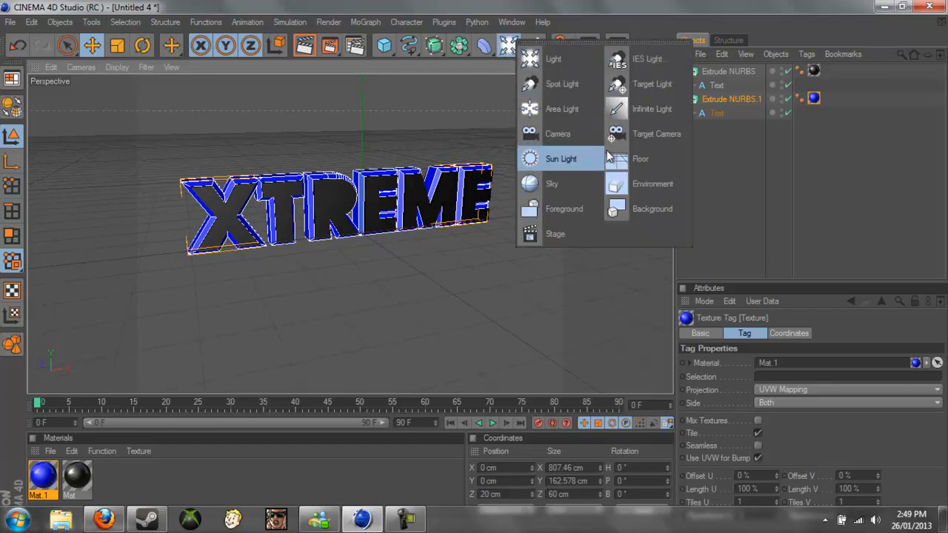
click(640, 158)
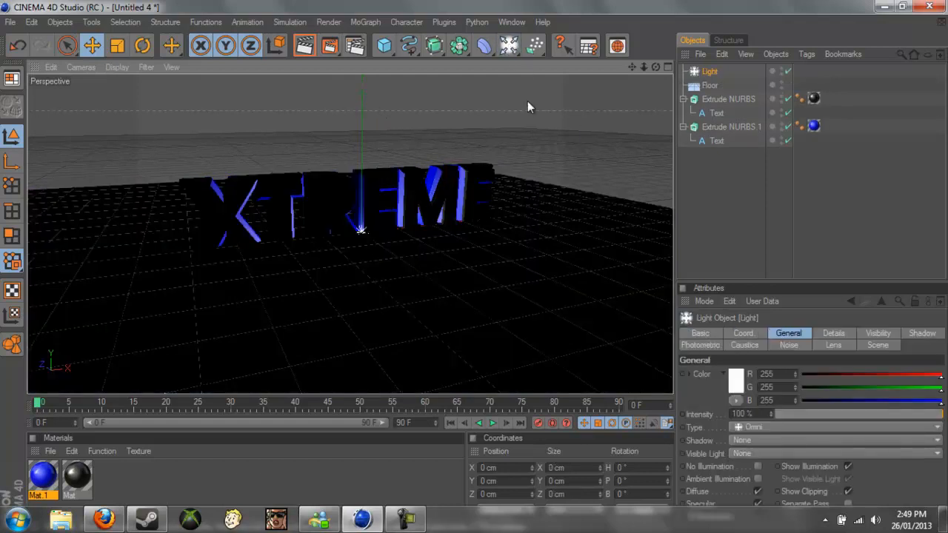
mouse_move(101, 163)
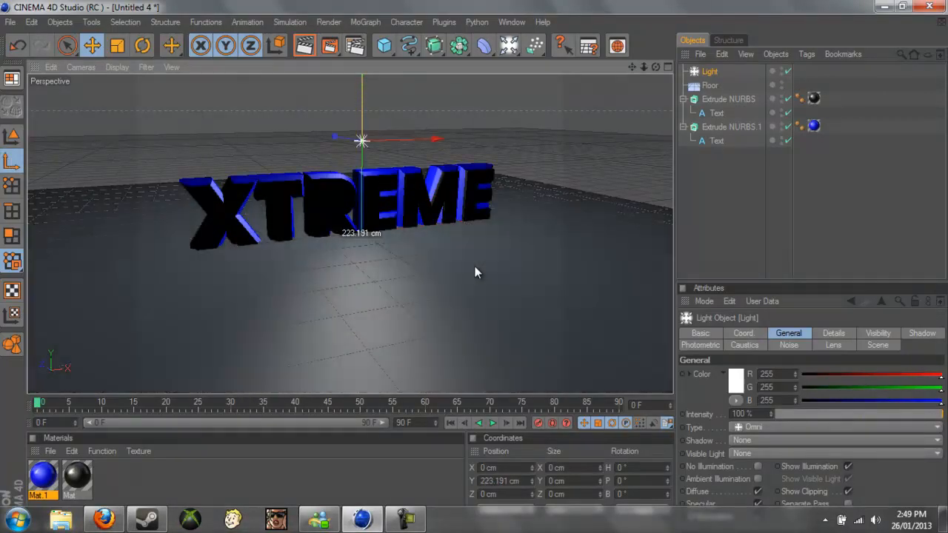
drag(361, 139, 428, 110)
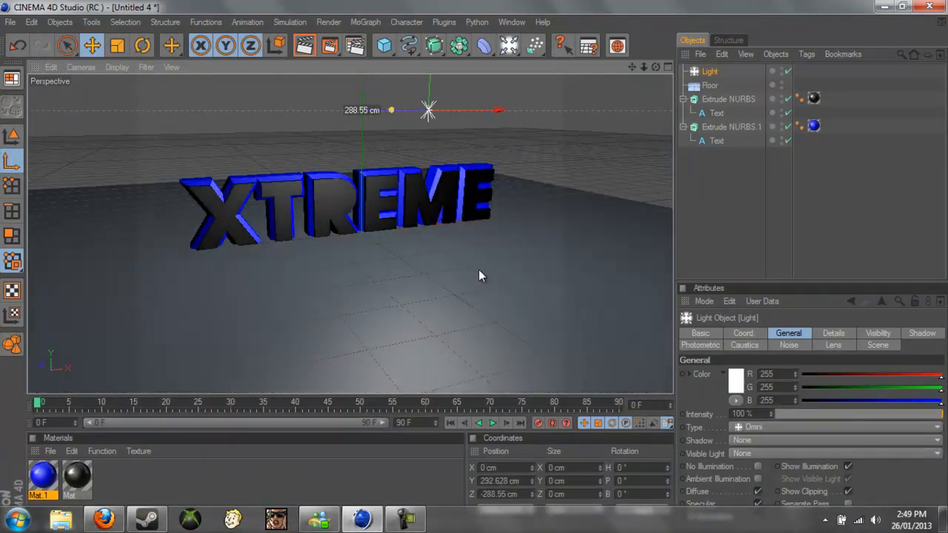
drag(428, 110, 555, 109)
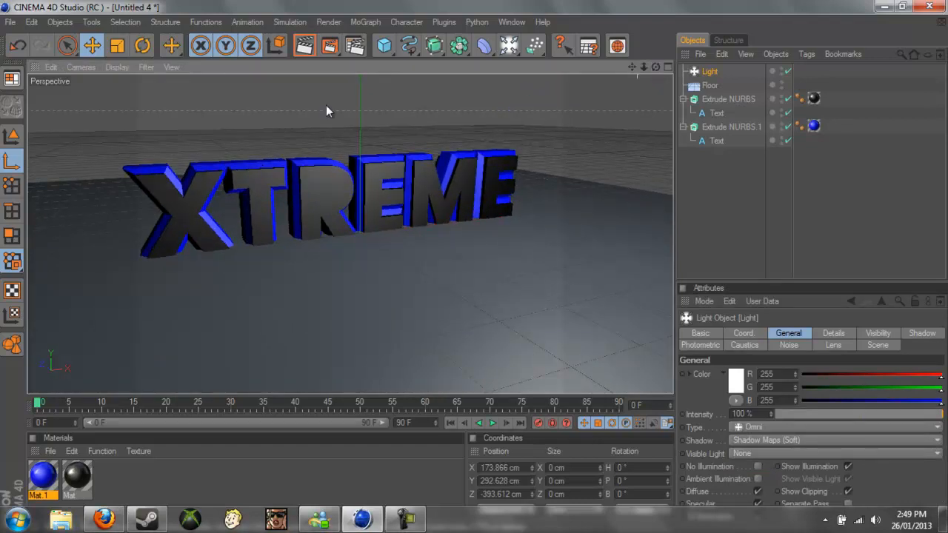
Step: Preview a viewport render and add a Sky object to the scene
click(305, 46)
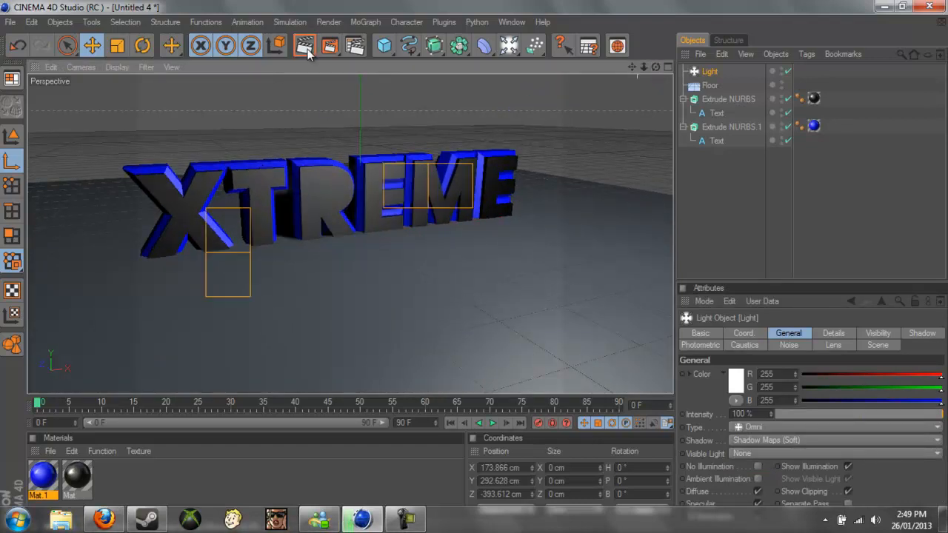
click(304, 46)
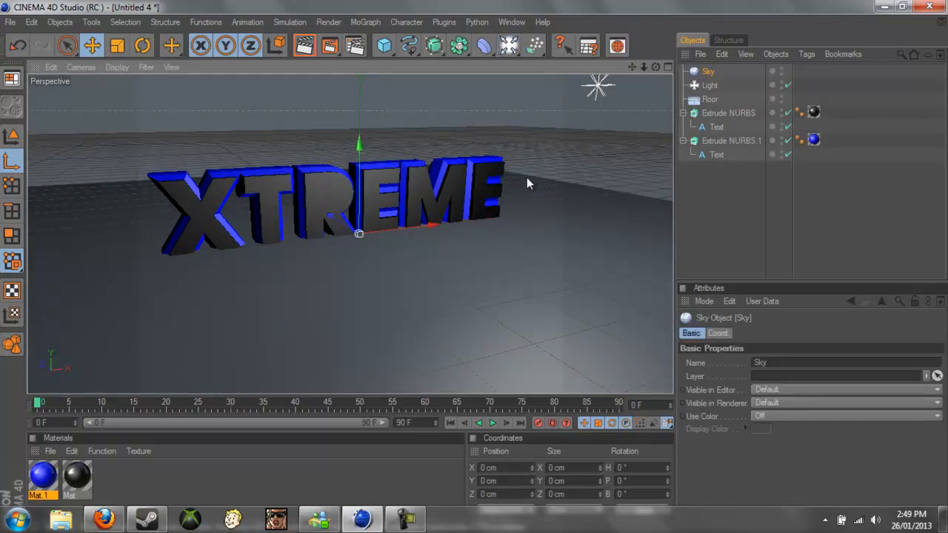
Step: Set the render output size to 1370 × 1080 in Render Settings
click(354, 46)
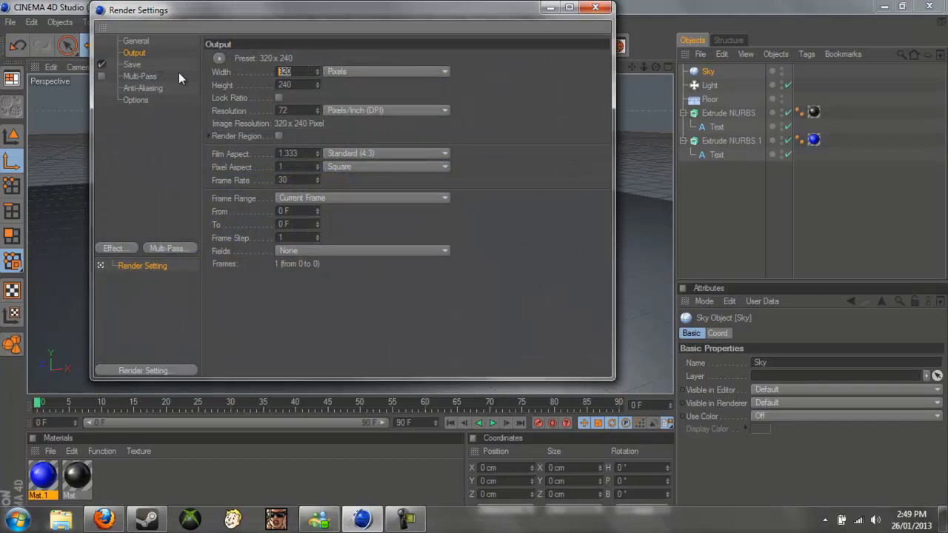
text(13)
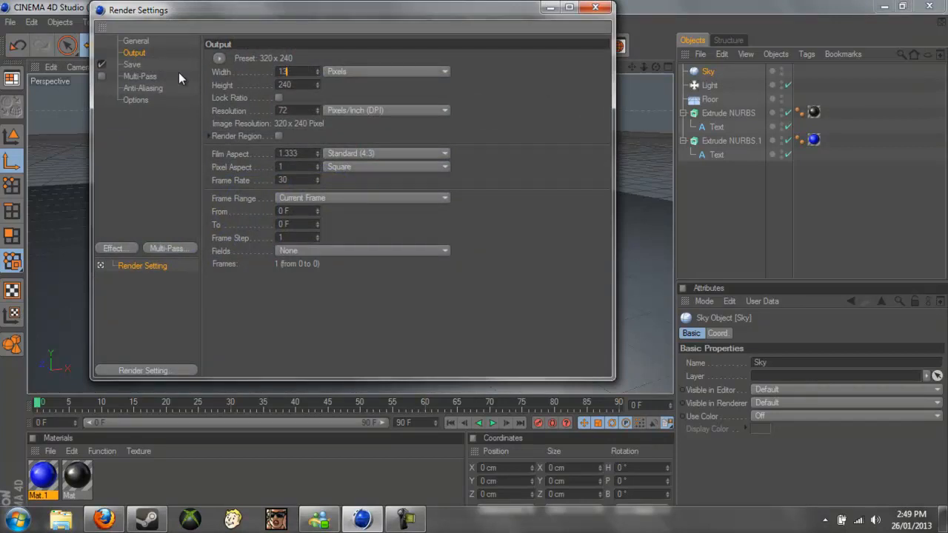
text(1370)
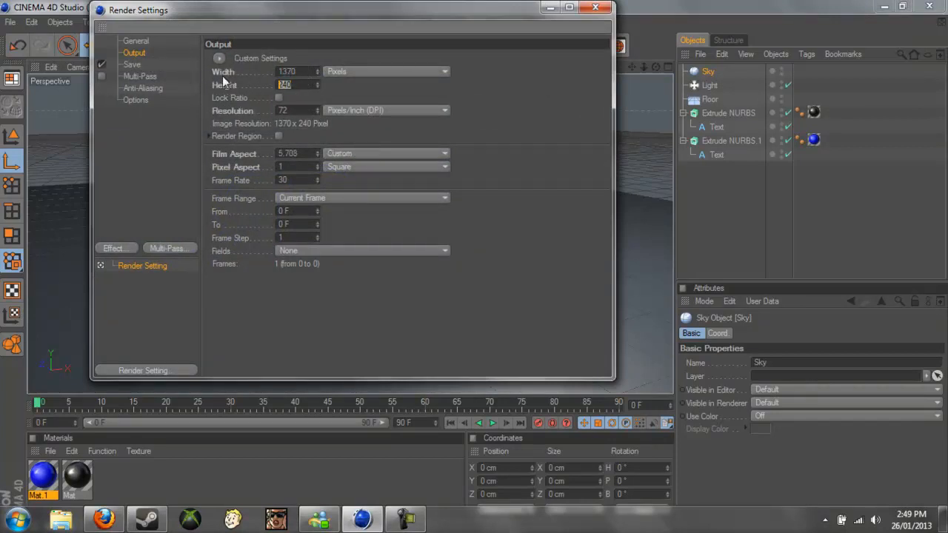
text(1080)
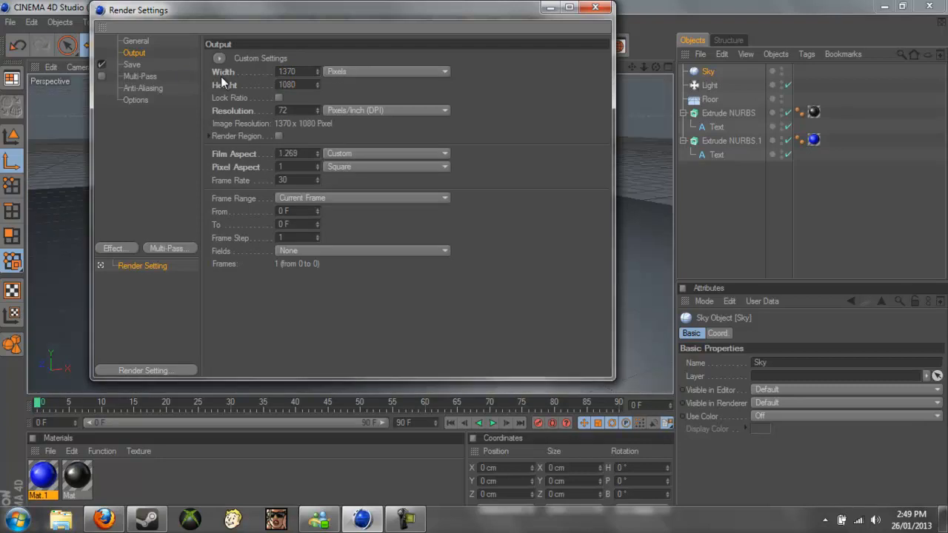
mouse_move(126, 225)
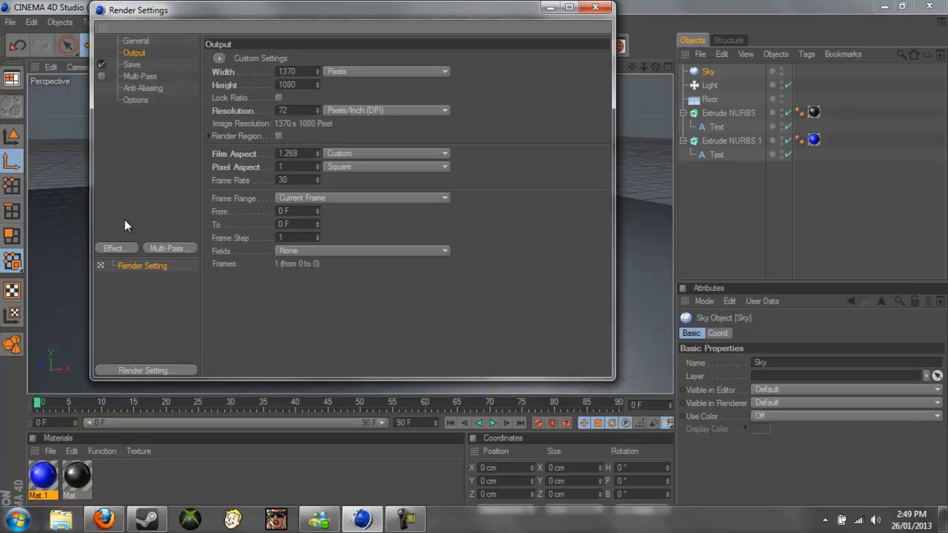
Step: Add Global Illumination in IR + QMC (Still Image) mode with Low record density, plus Ambient Occlusion
click(113, 248)
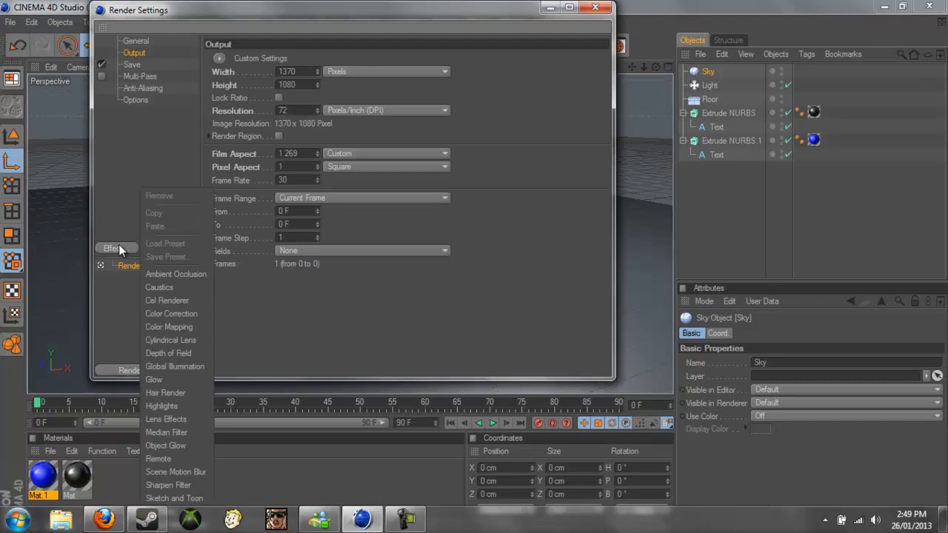
mouse_move(175, 367)
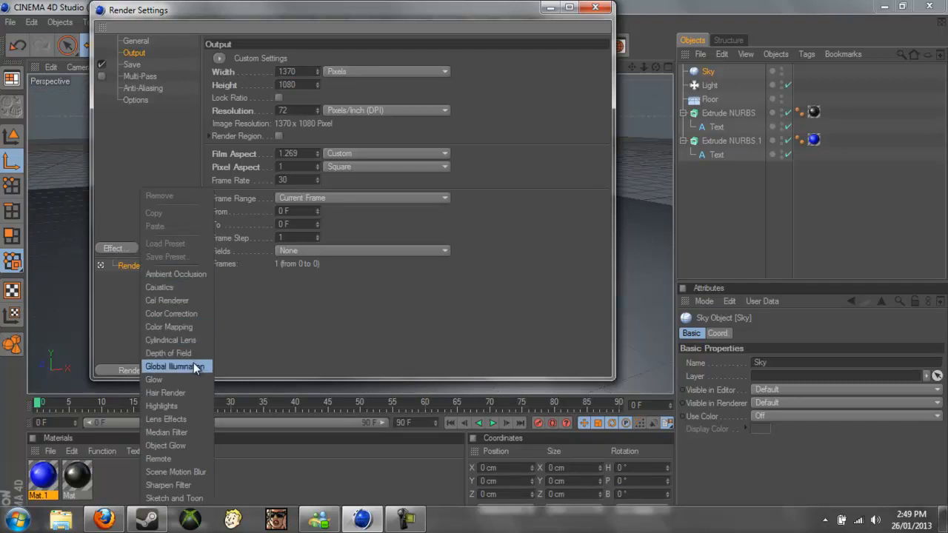
click(174, 366)
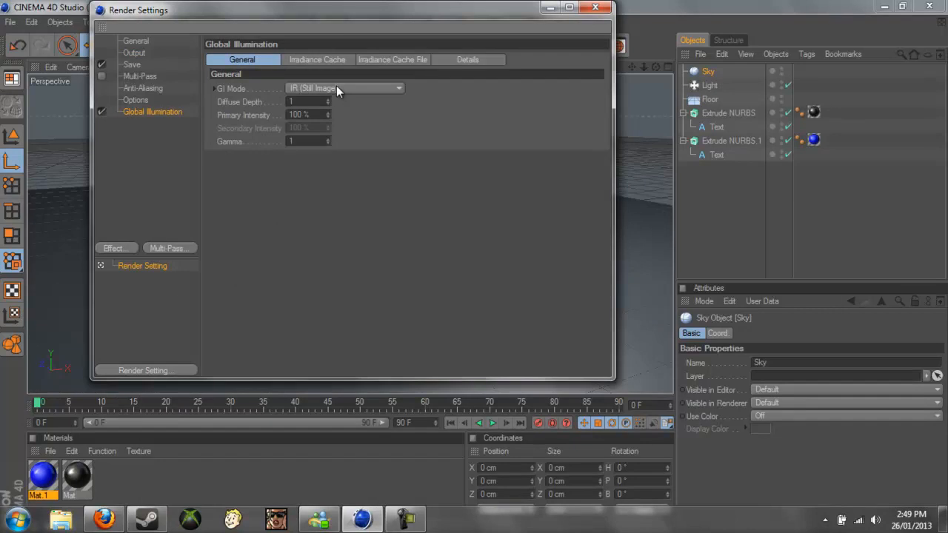
click(343, 89)
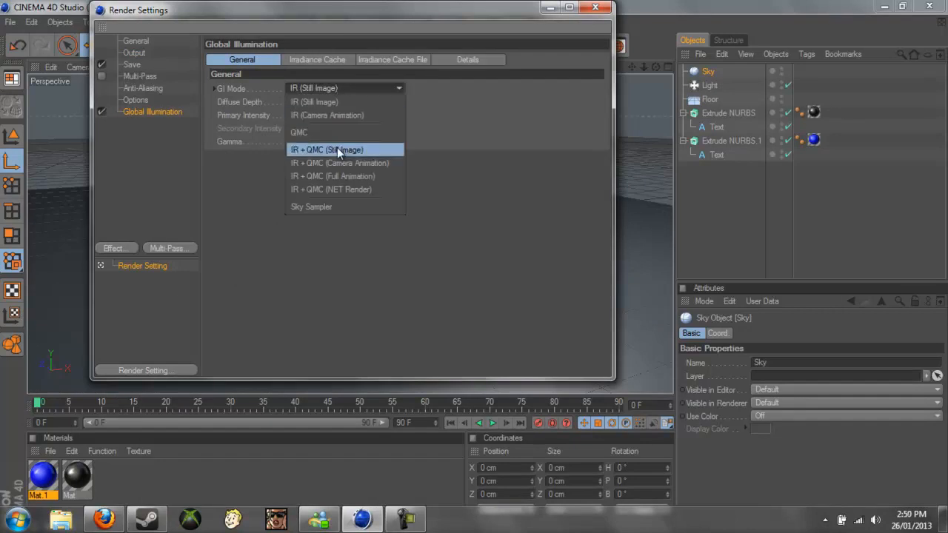
click(326, 150)
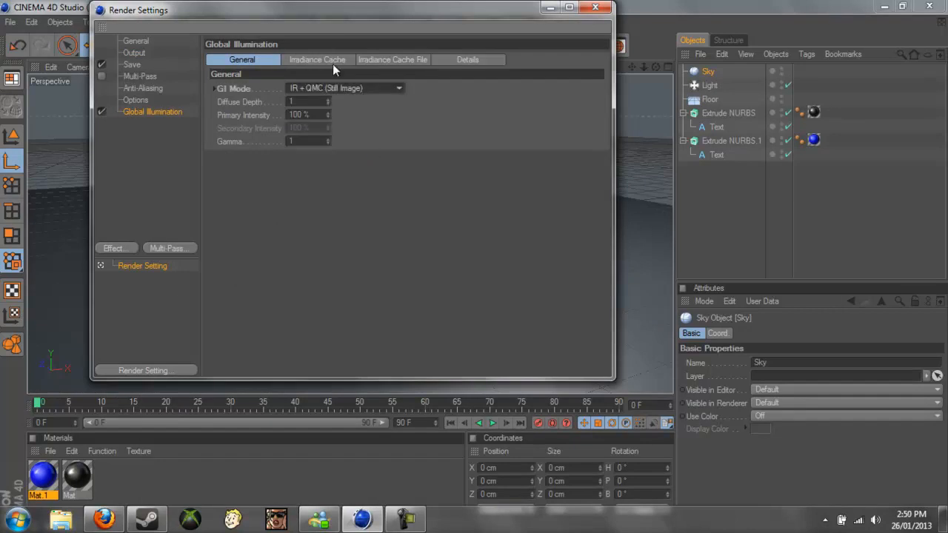
click(317, 59)
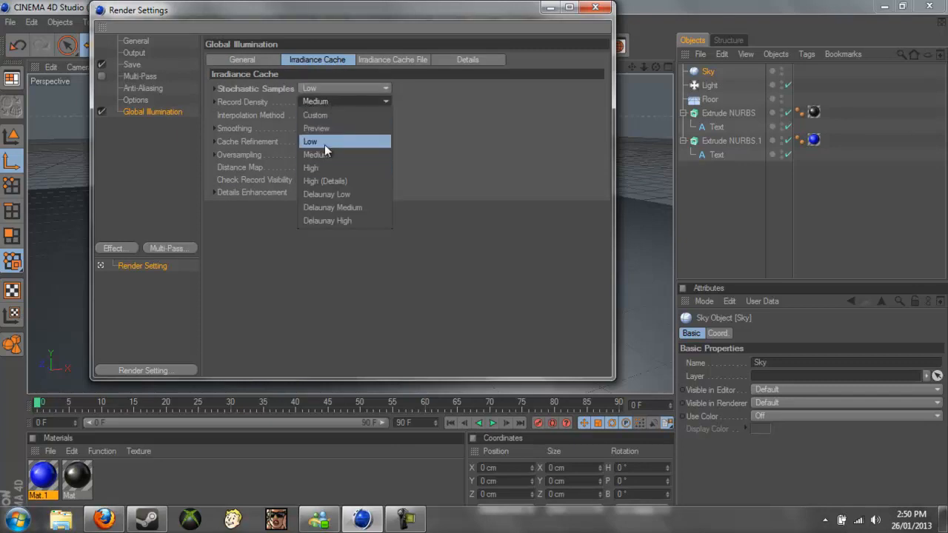
click(309, 142)
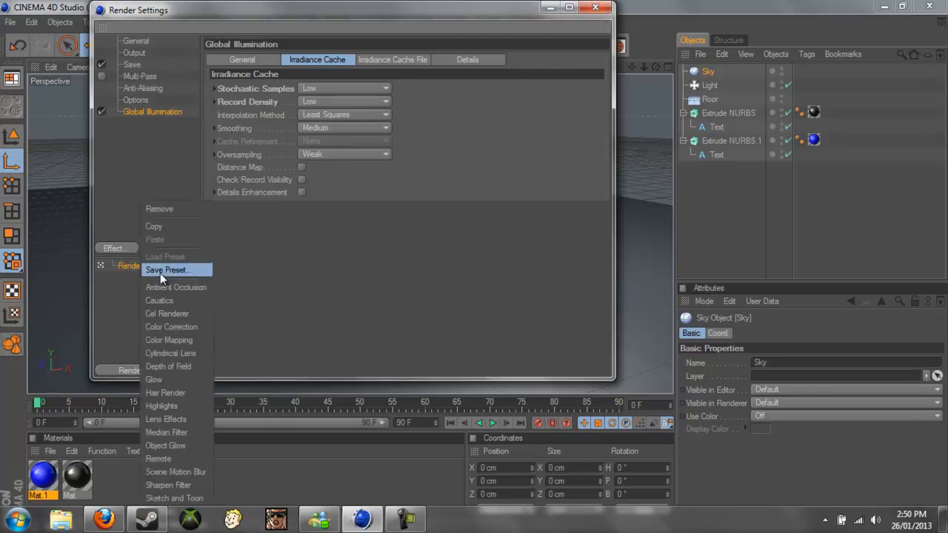
click(175, 287)
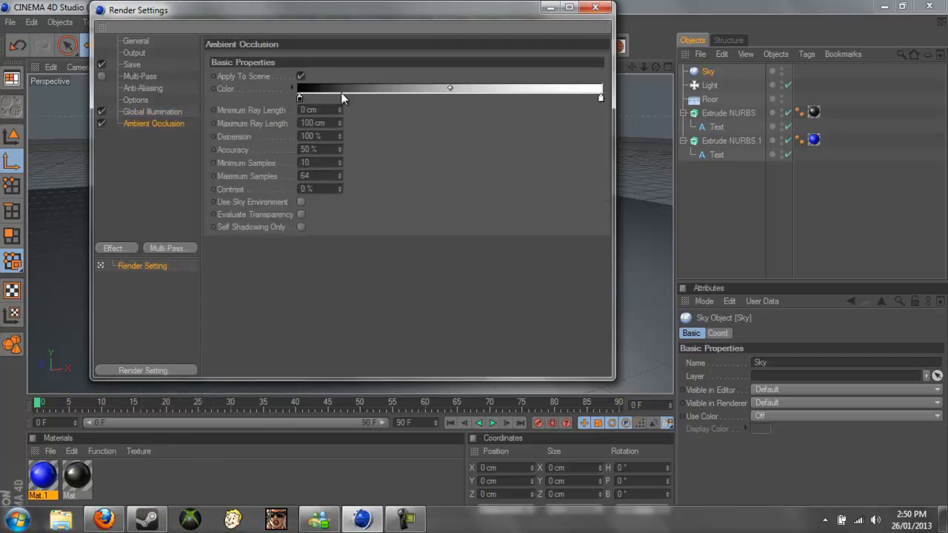
click(595, 7)
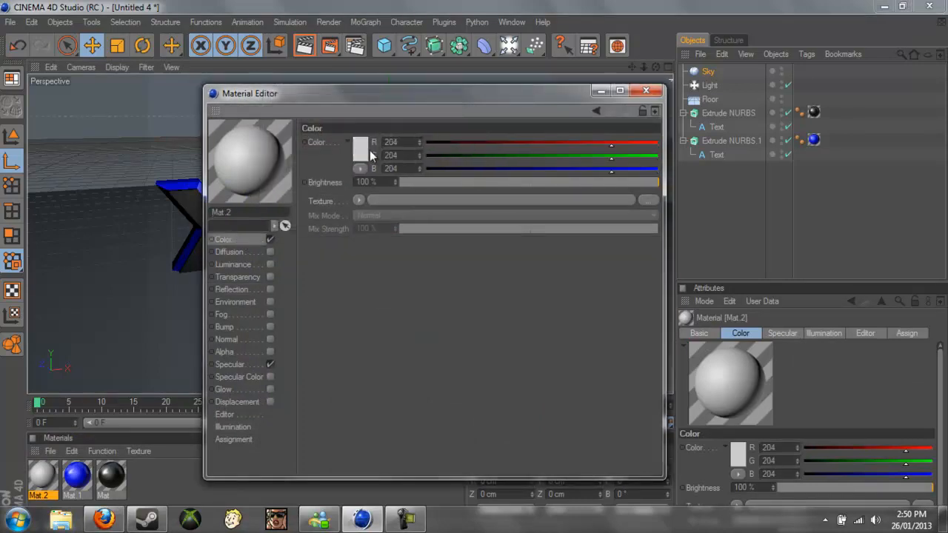
Step: Enable reflection on Mat.2 and set its brightness to 60%
click(360, 142)
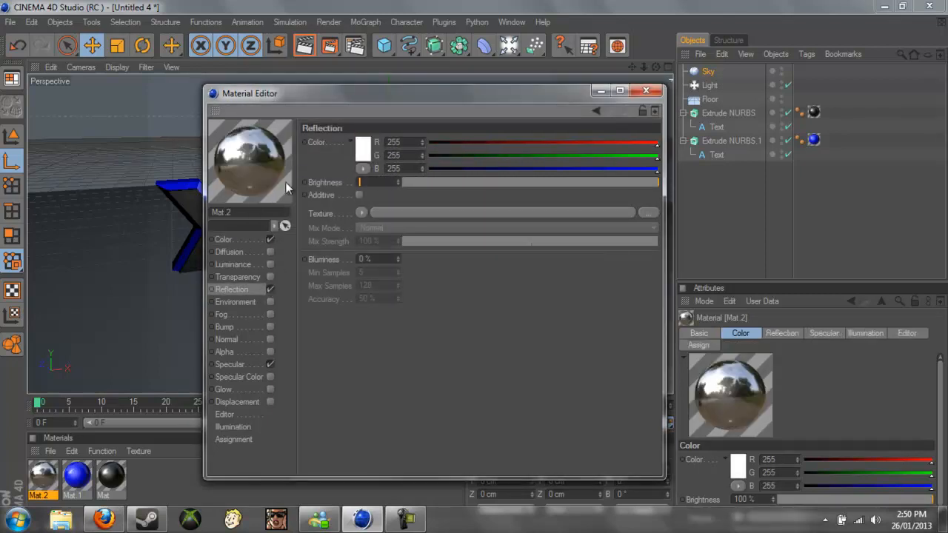
drag(361, 180, 557, 181)
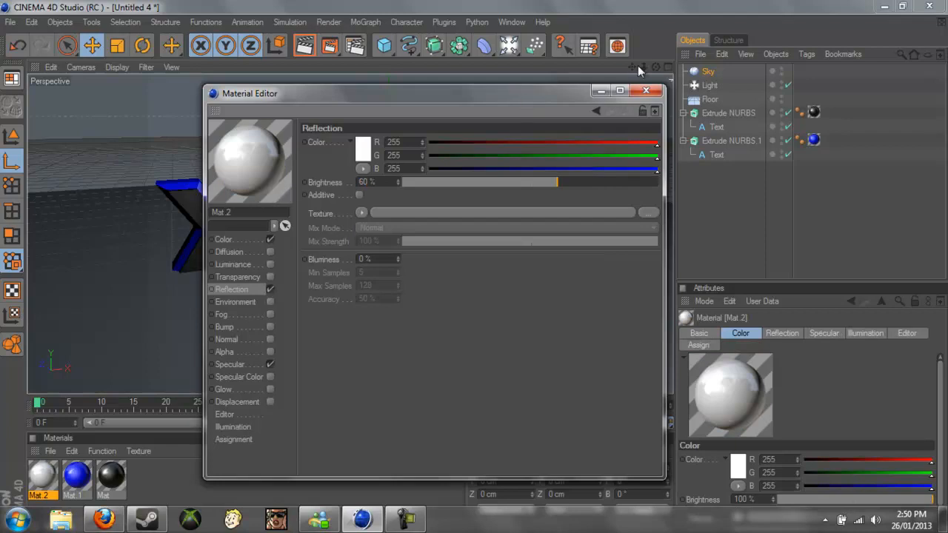
click(646, 91)
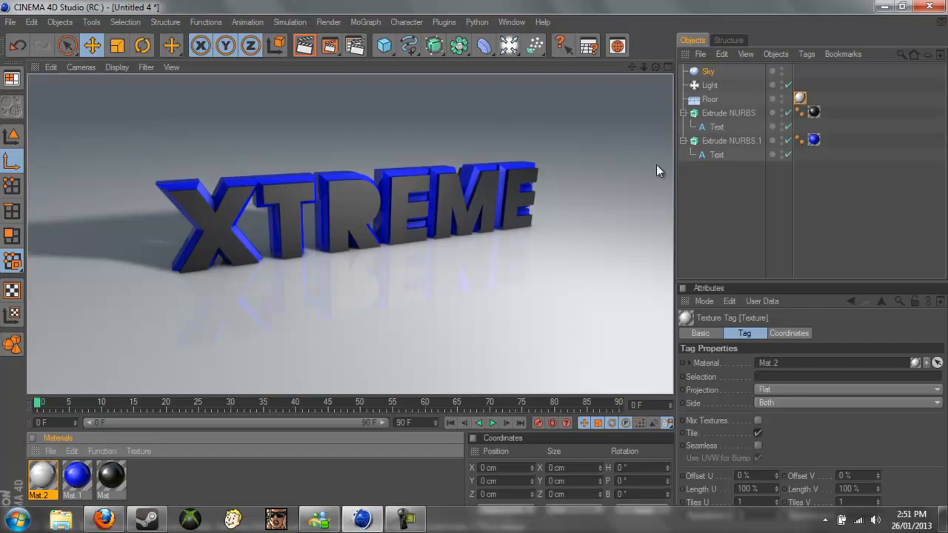
mouse_move(437, 235)
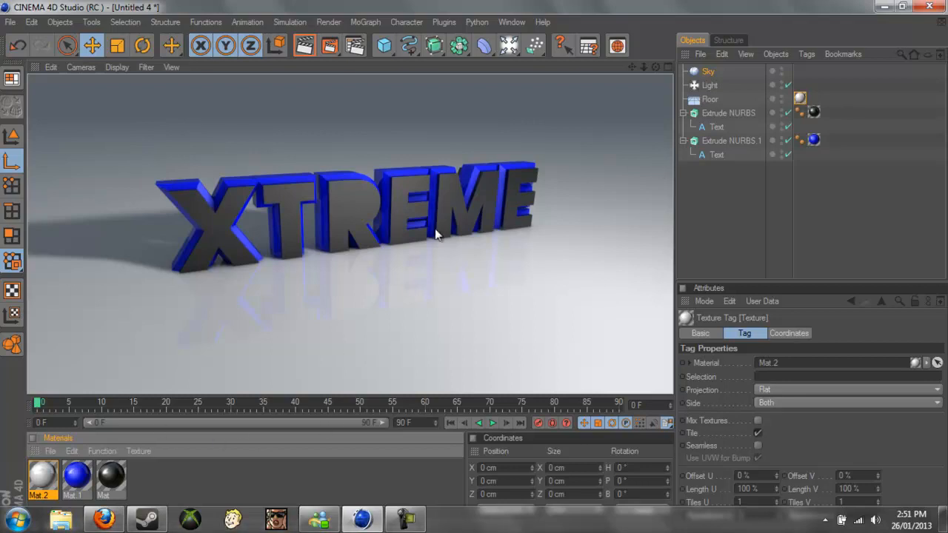
mouse_move(61, 215)
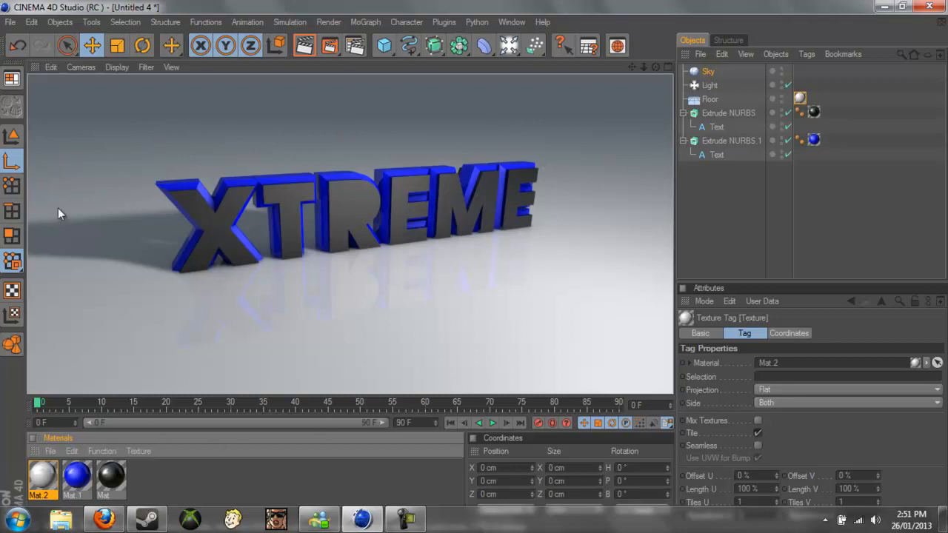
mouse_move(107, 157)
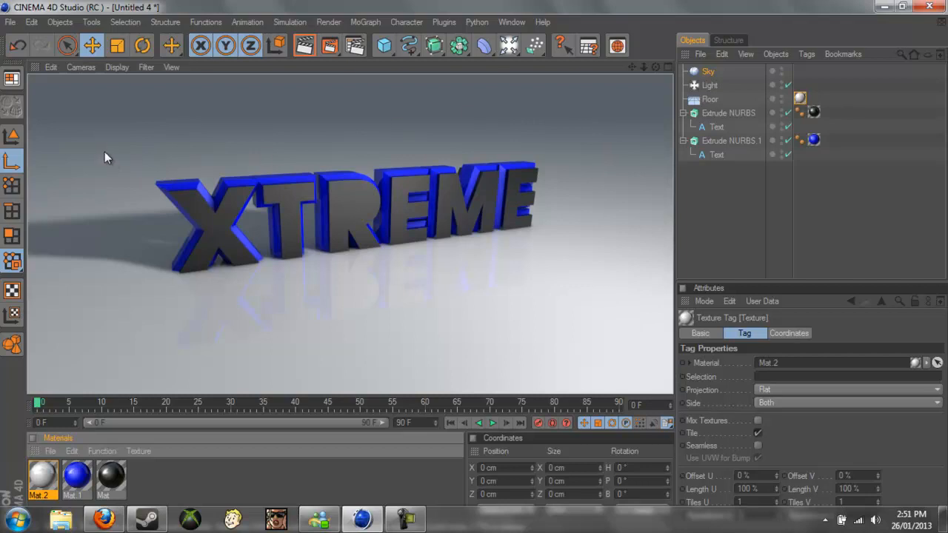
mouse_move(200, 210)
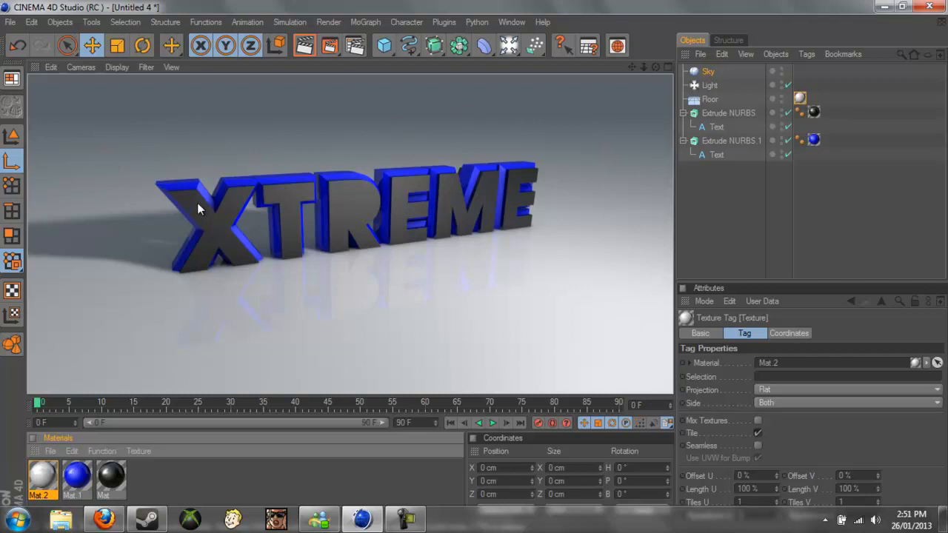
mouse_move(116, 157)
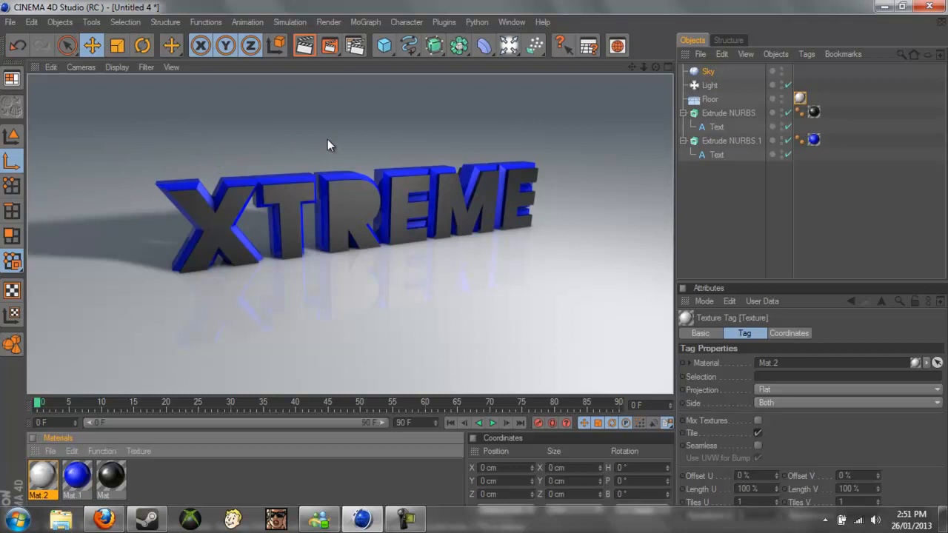
mouse_move(581, 172)
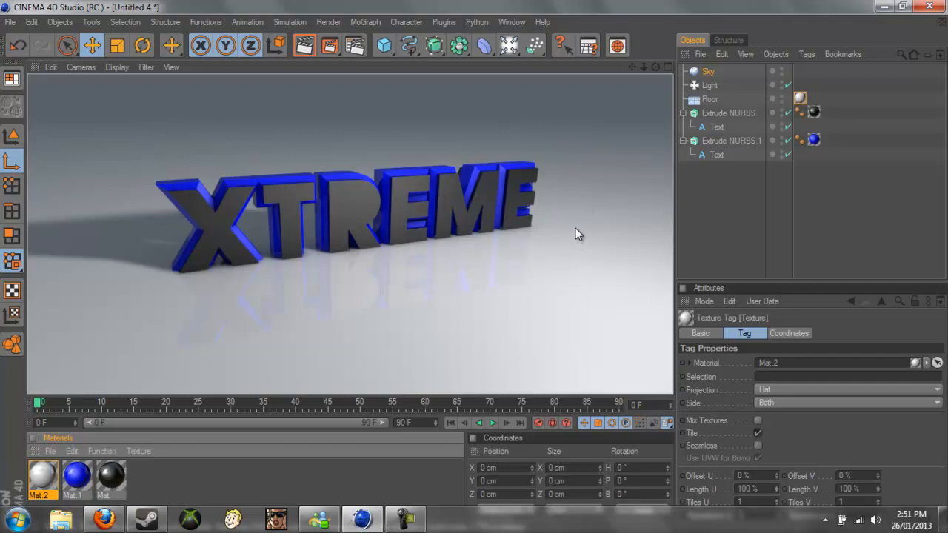
mouse_move(574, 230)
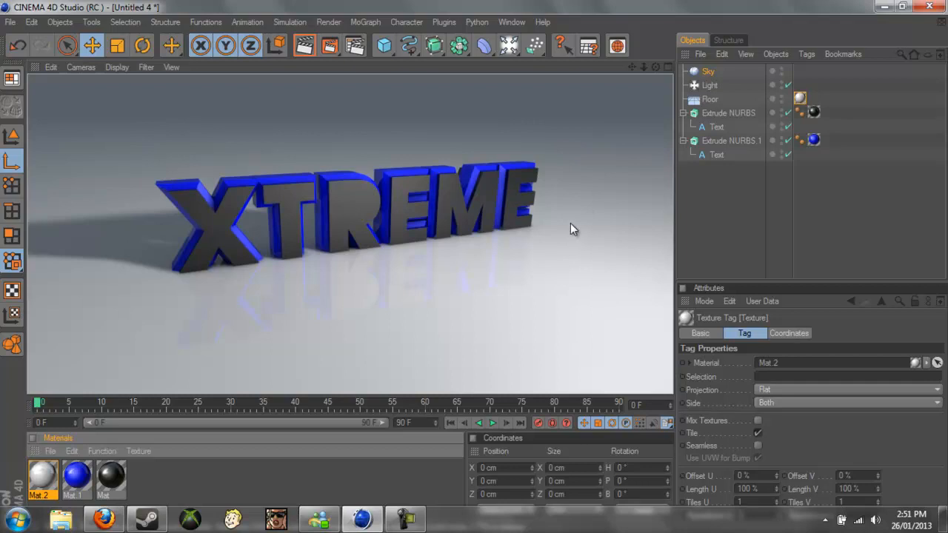